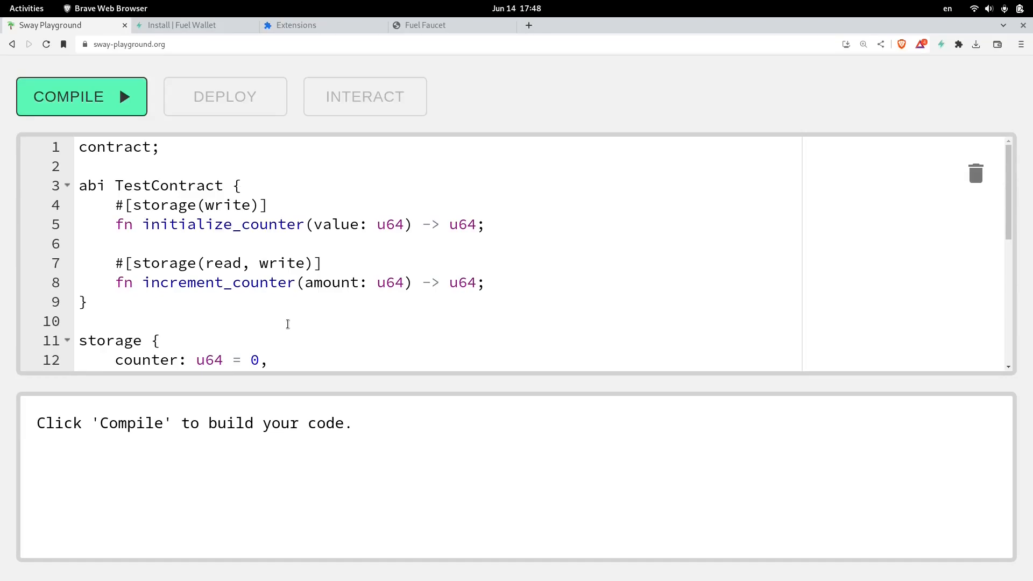
pyautogui.moveTo(121, 155)
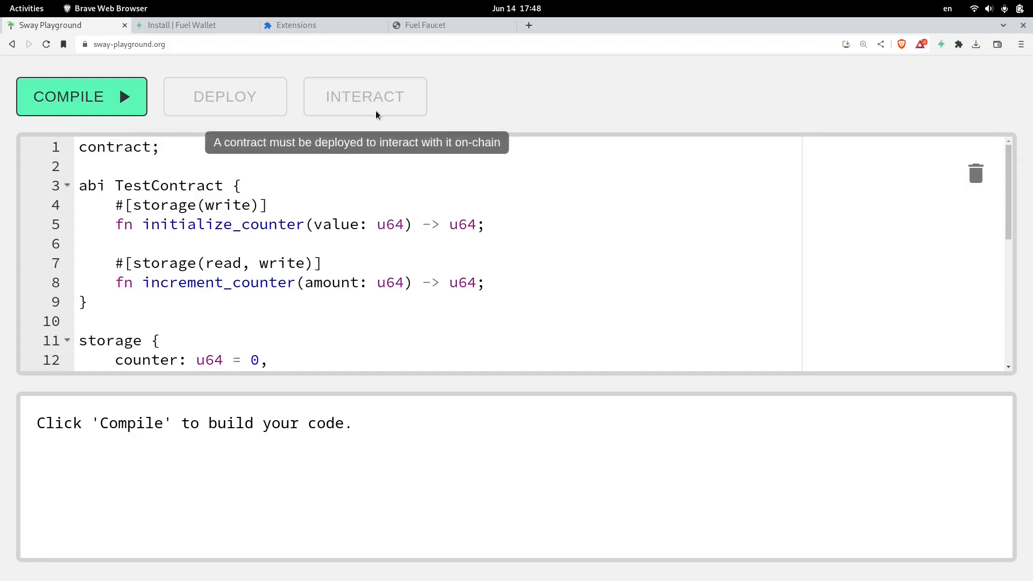
pyautogui.moveTo(216, 263)
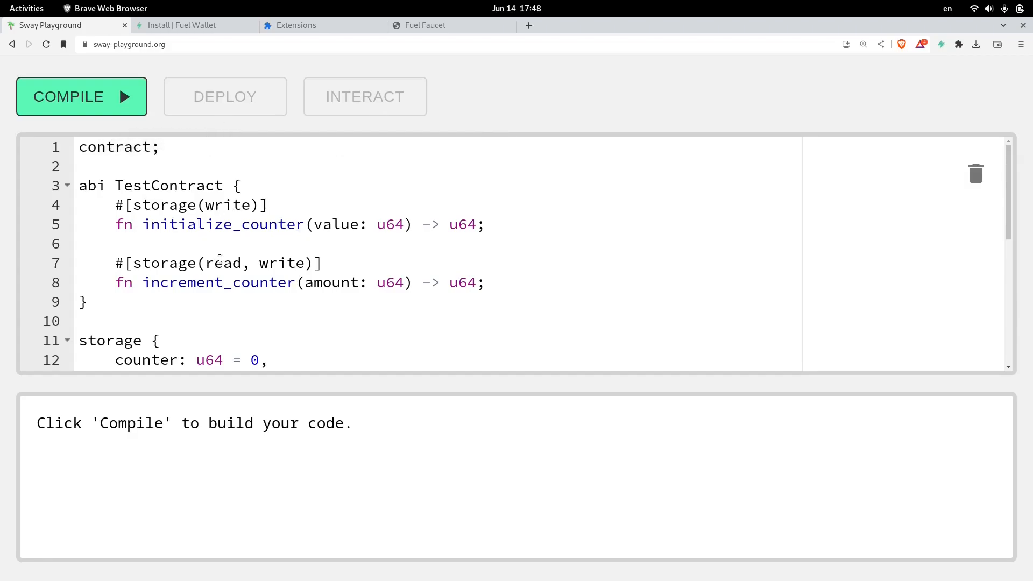
# Bring up the Fuel Wallet docs Install page with the extension download instructions
pyautogui.click(181, 25)
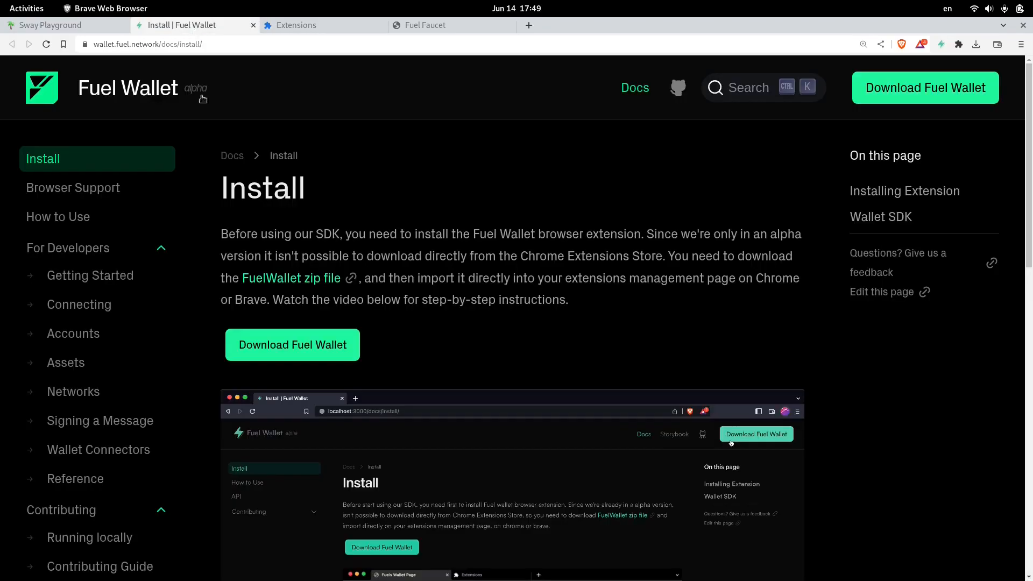
pyautogui.moveTo(275, 224)
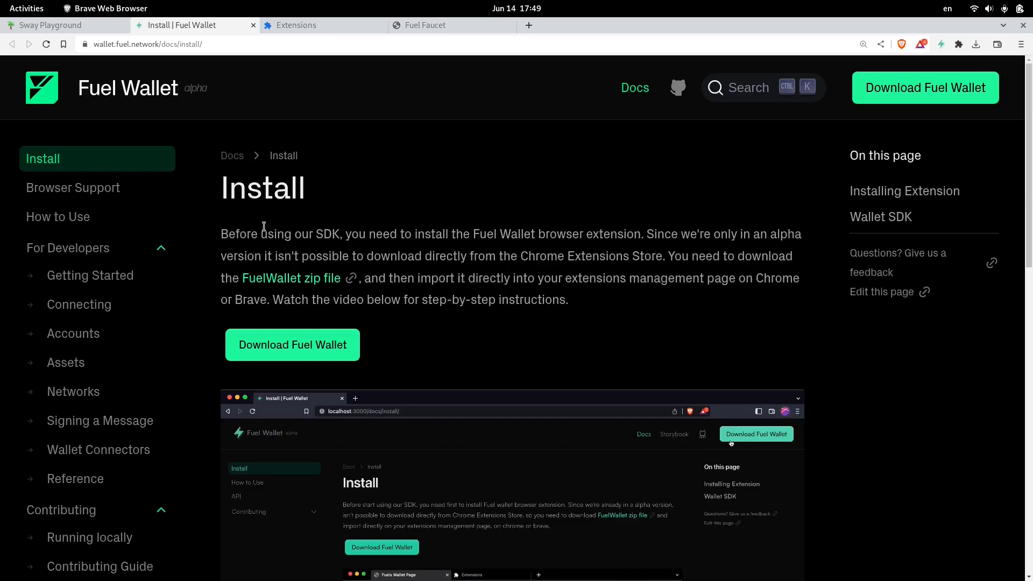
pyautogui.moveTo(286, 374)
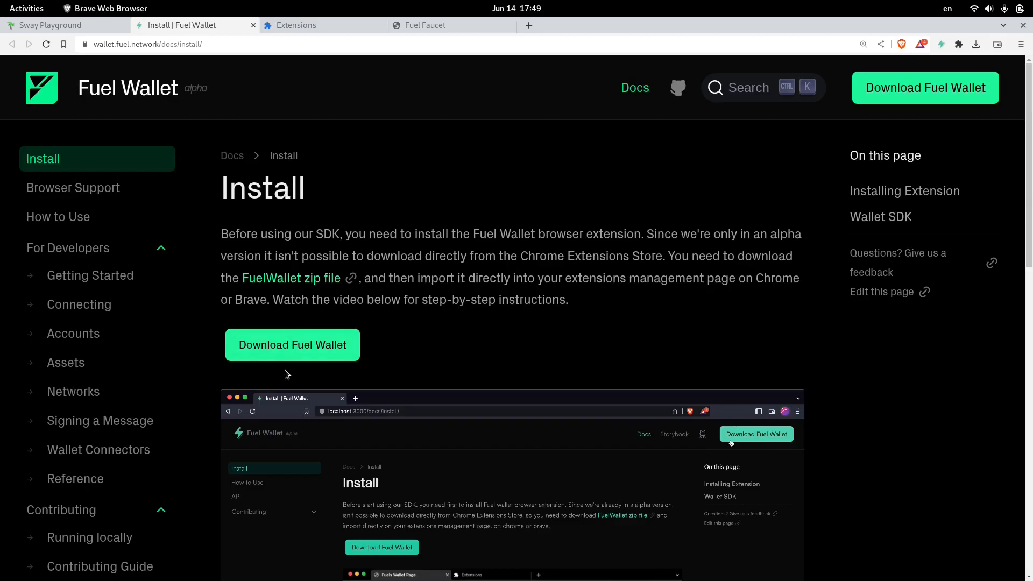
pyautogui.moveTo(312, 356)
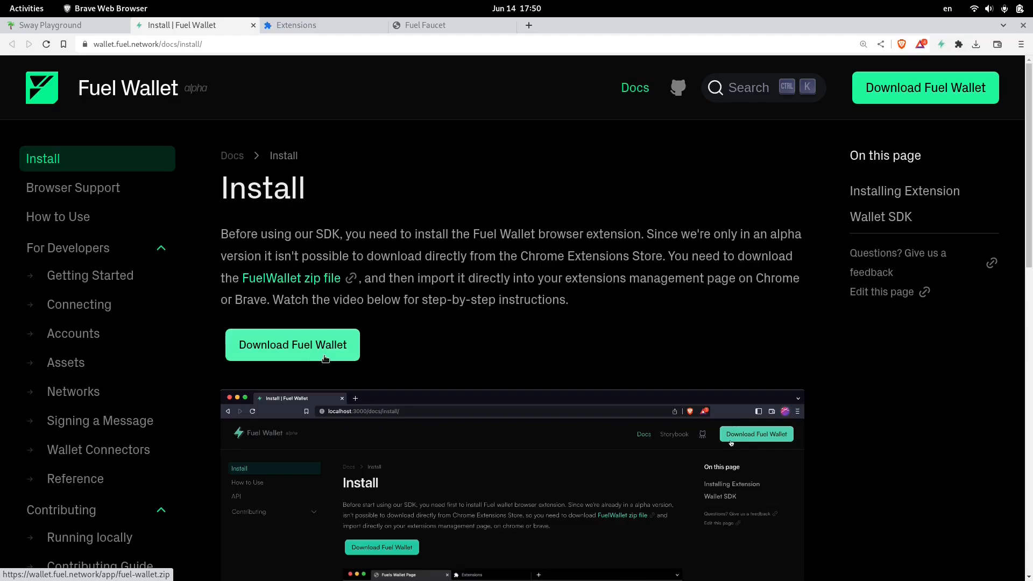
pyautogui.moveTo(349, 374)
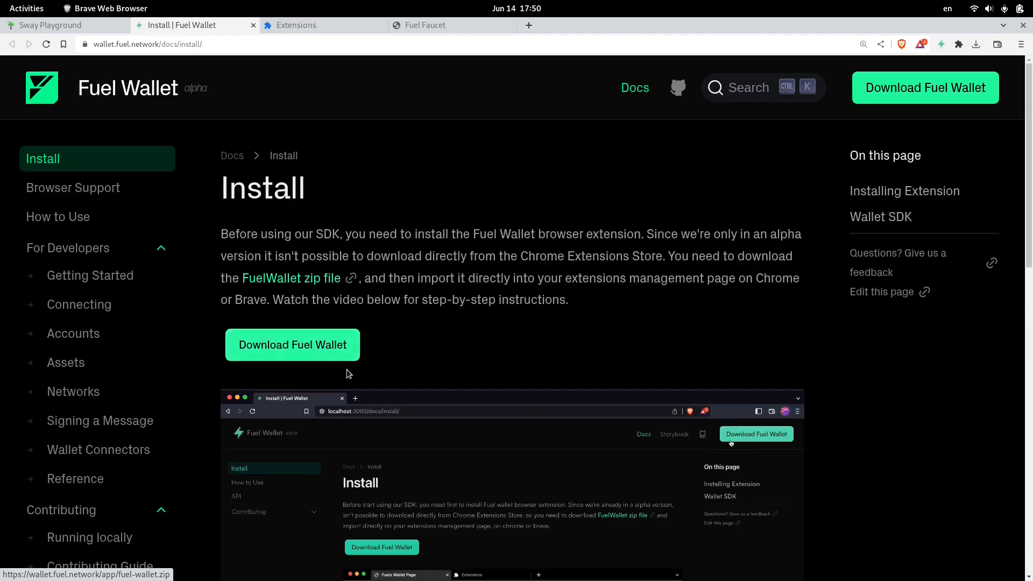
pyautogui.moveTo(340, 338)
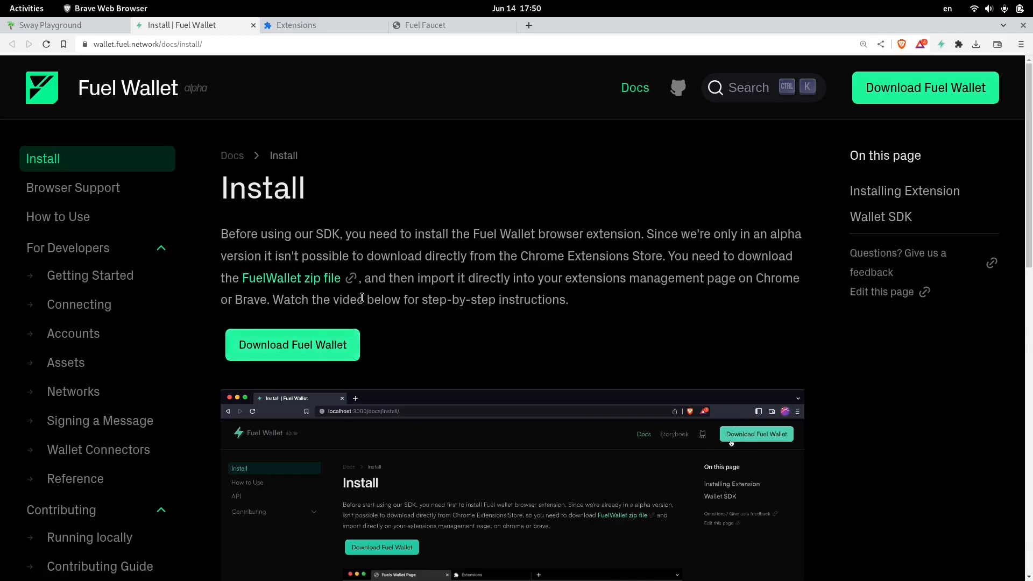
pyautogui.moveTo(439, 251)
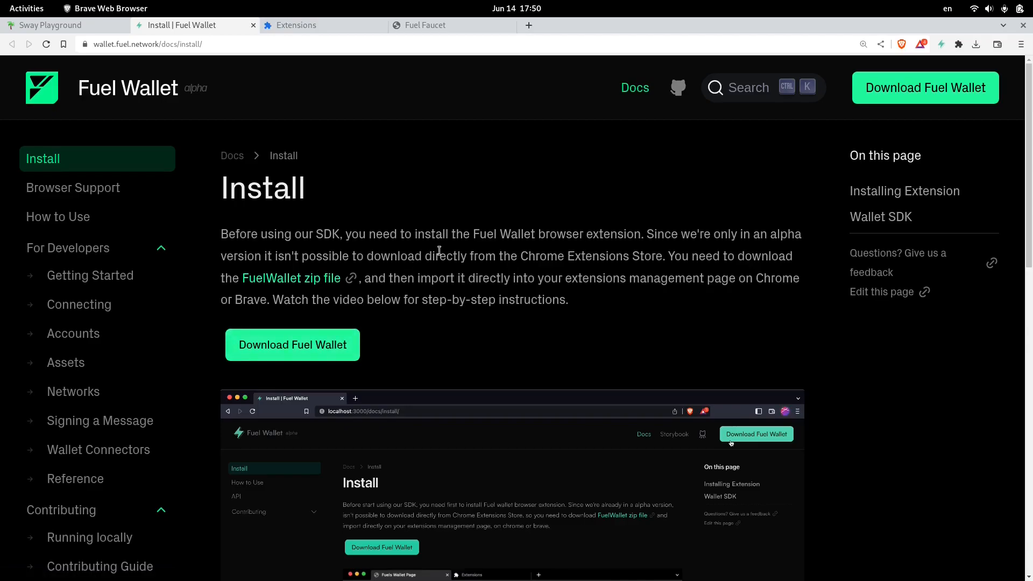
# Reach Brave's Extensions page via the main menu and switch Developer mode on
pyautogui.click(1020, 44)
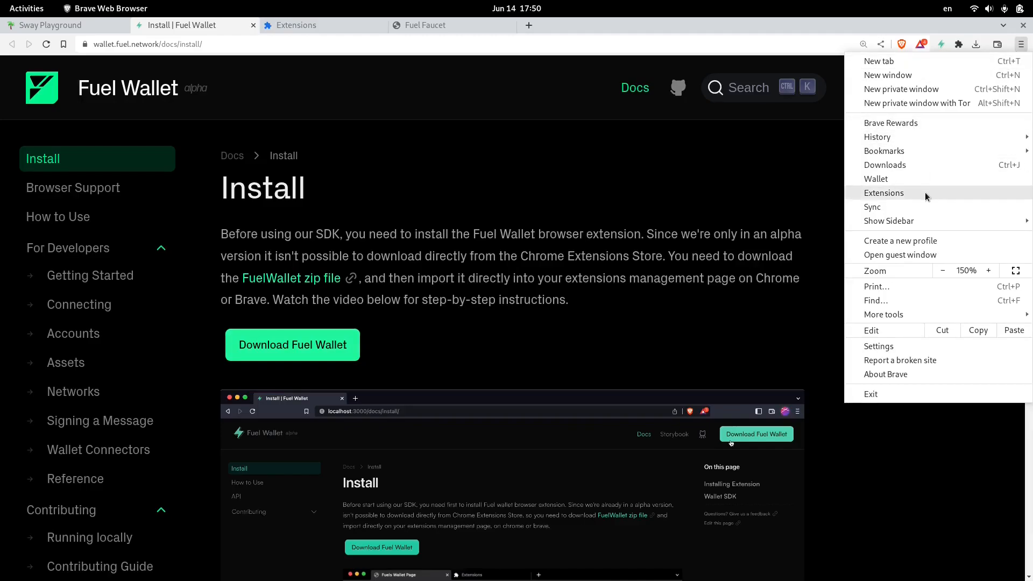
pyautogui.click(885, 192)
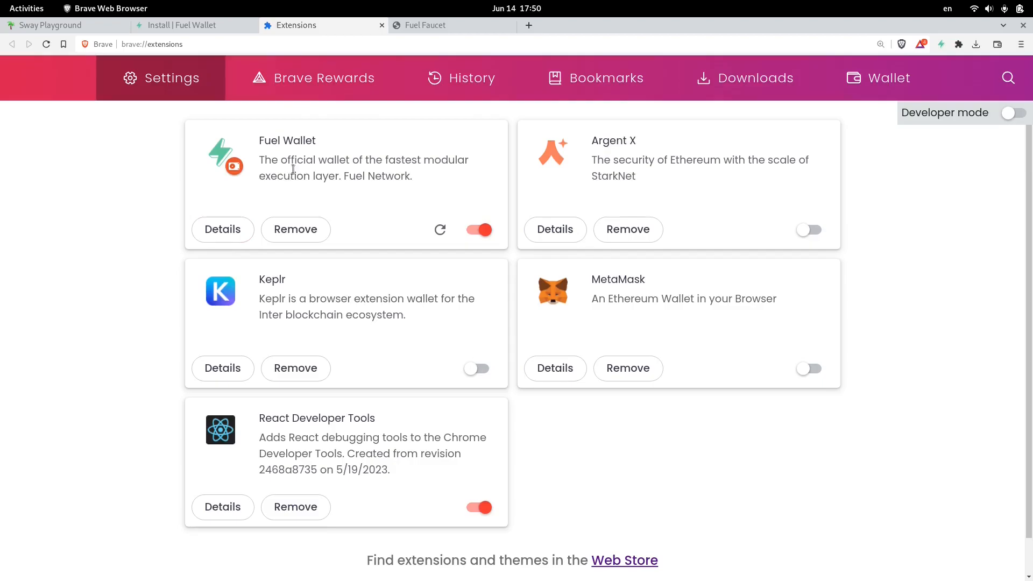
pyautogui.moveTo(975, 153)
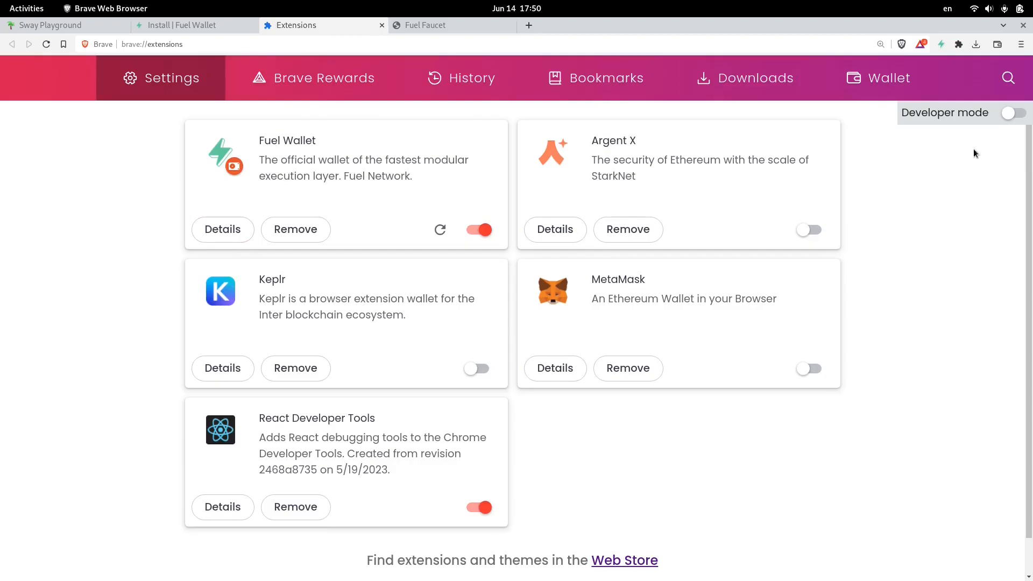
pyautogui.click(1014, 113)
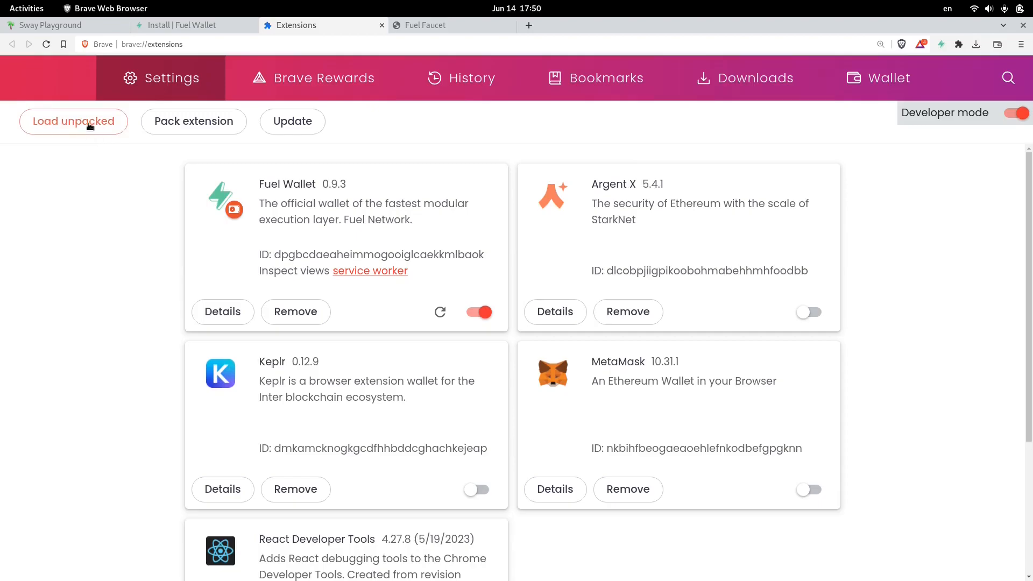
pyautogui.moveTo(103, 126)
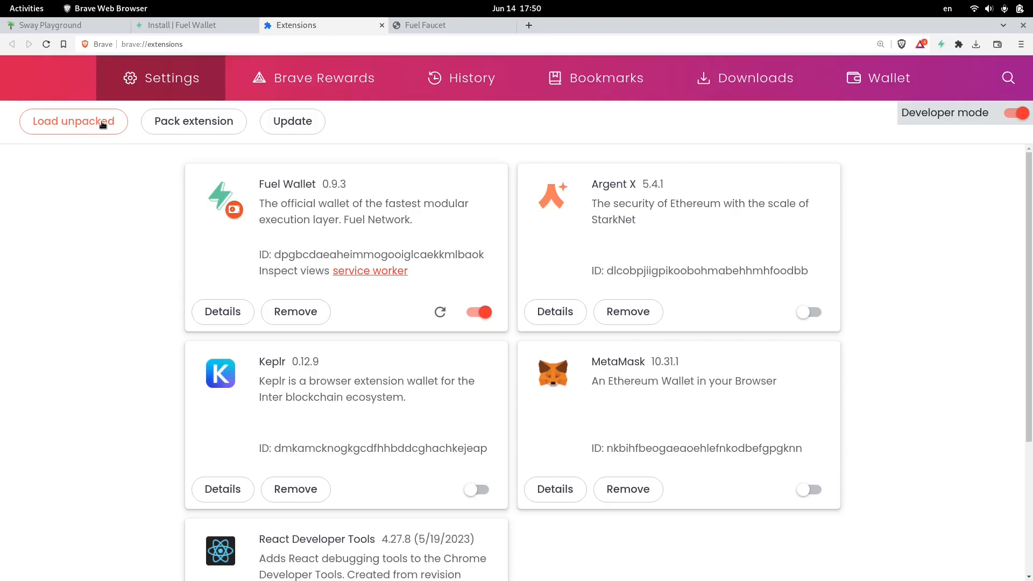
pyautogui.moveTo(233, 169)
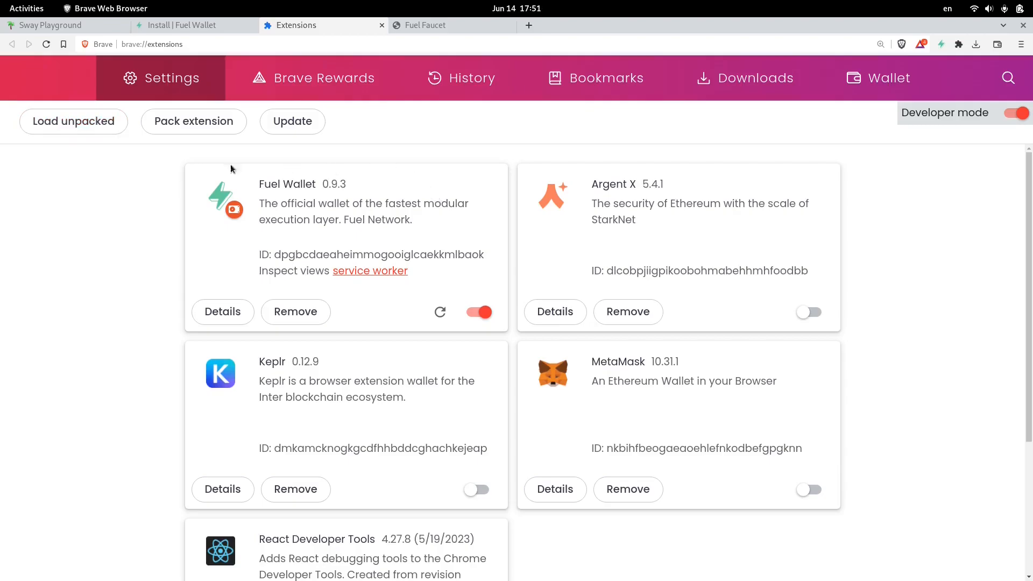
pyautogui.moveTo(442, 289)
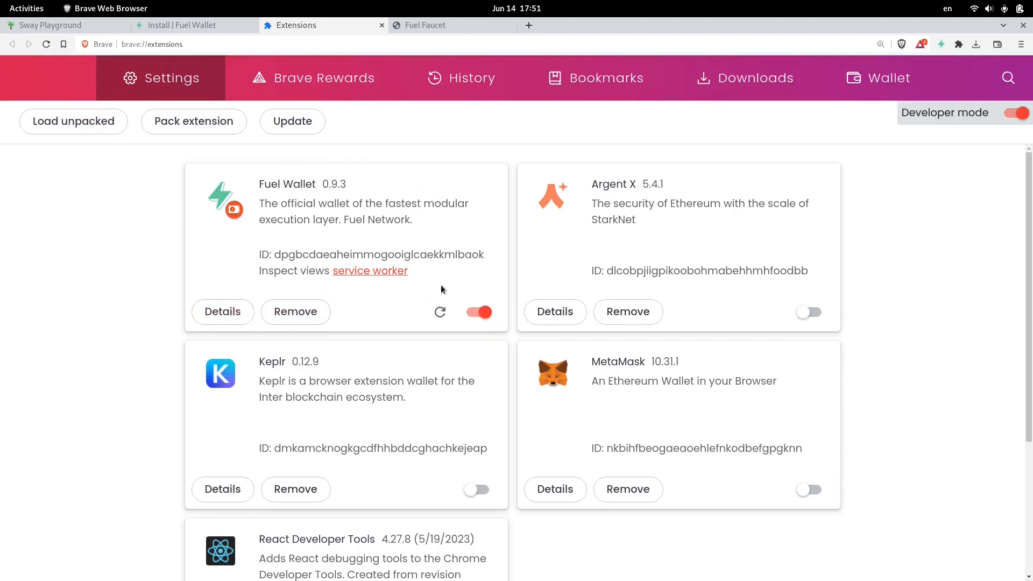
pyautogui.moveTo(465, 308)
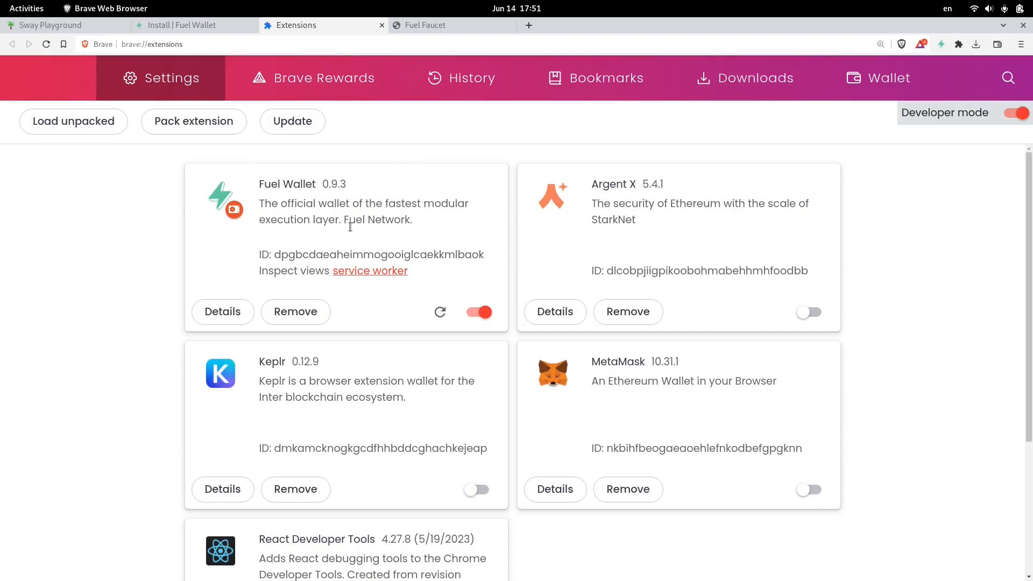
# Enter address fuel156uyf…34xy4x in Fuel Faucet and check the wallet's 0.499 ETH balance
pyautogui.click(425, 26)
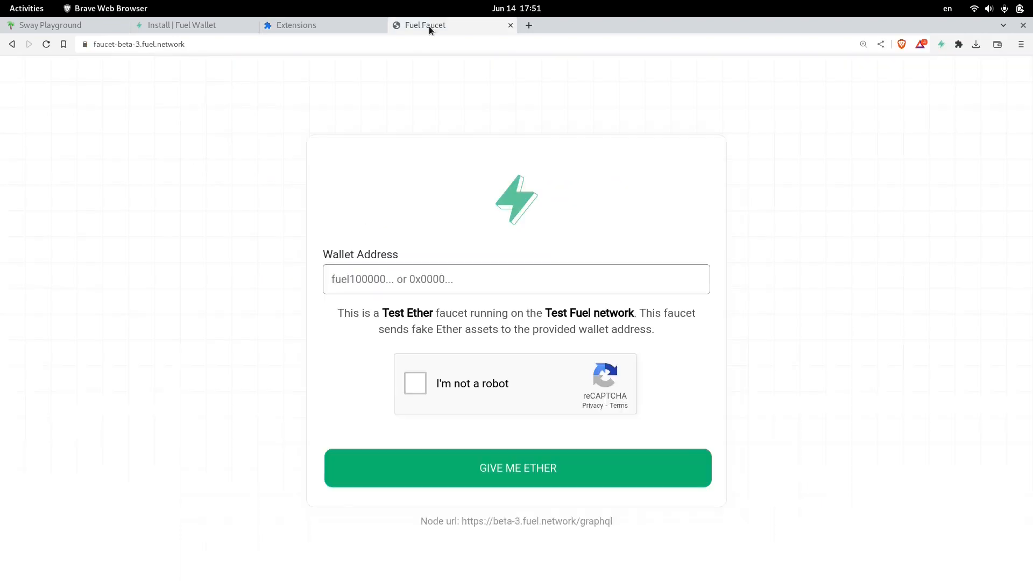
pyautogui.moveTo(246, 78)
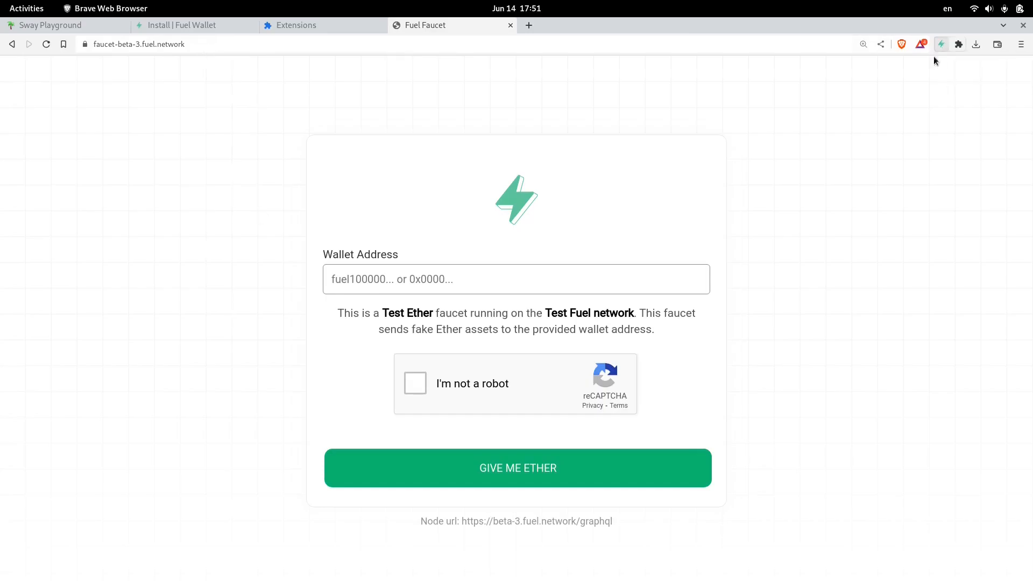
pyautogui.click(941, 45)
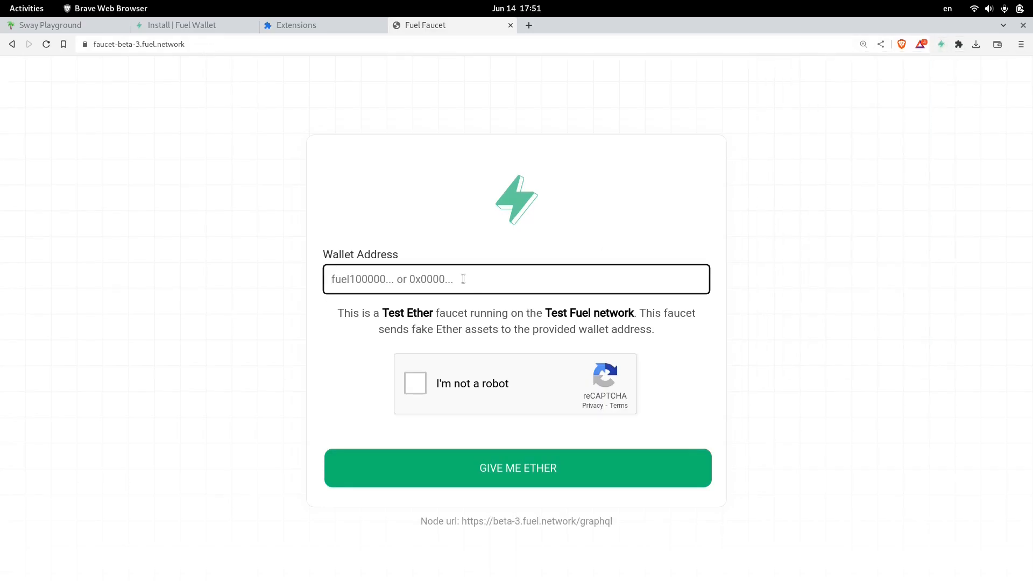
pyautogui.write('fuel156uyf0hn63k2svsm9n9vl6pjjr9v9lxmwy26v0cpp8tja73eplts34xy4x')
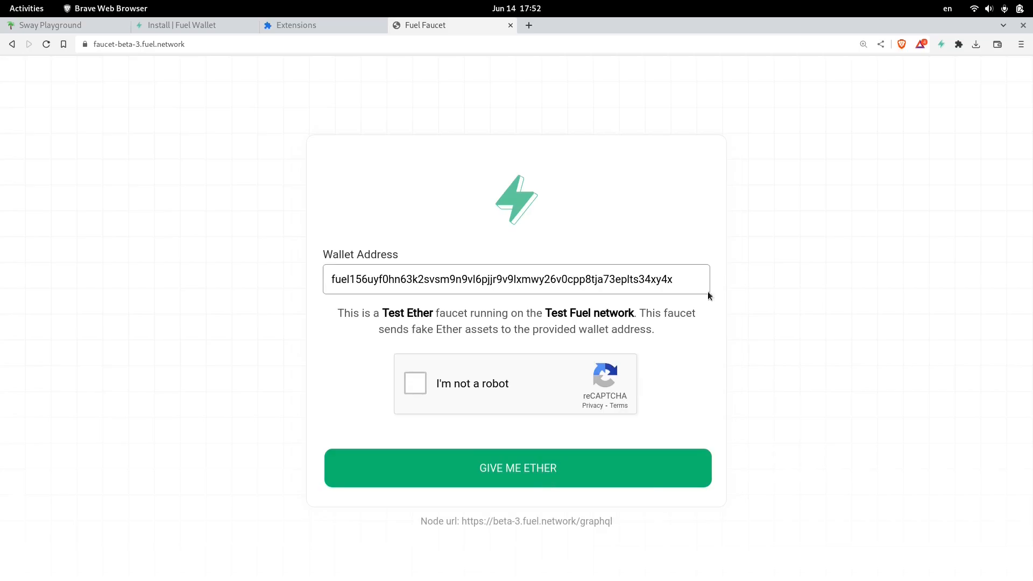
pyautogui.click(940, 44)
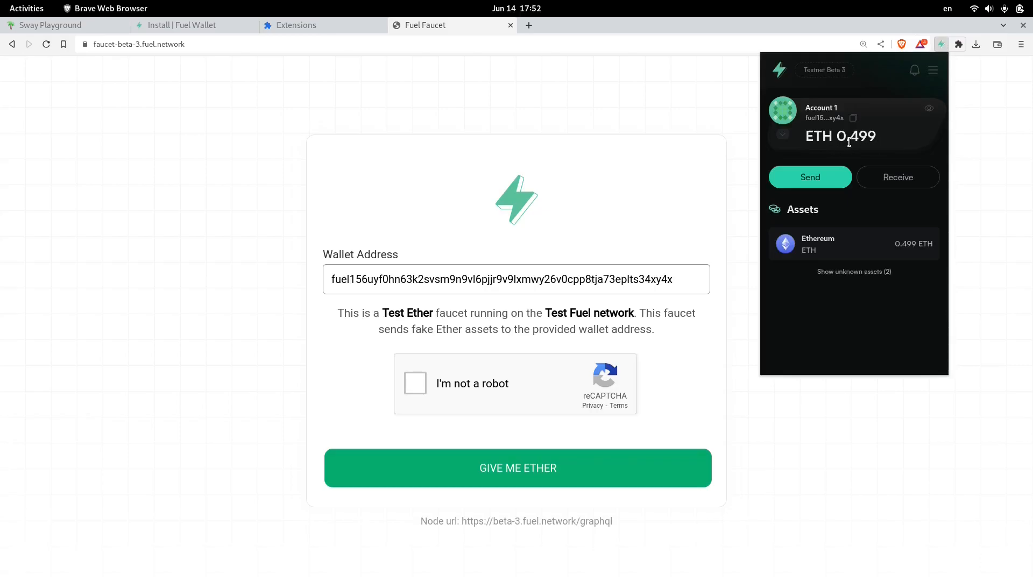
pyautogui.moveTo(207, 165)
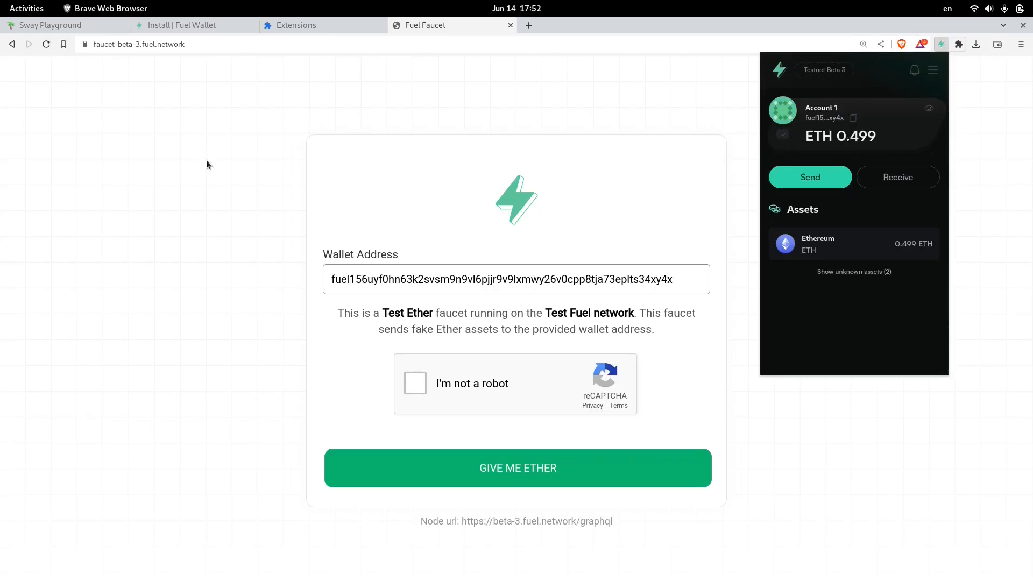
pyautogui.click(49, 24)
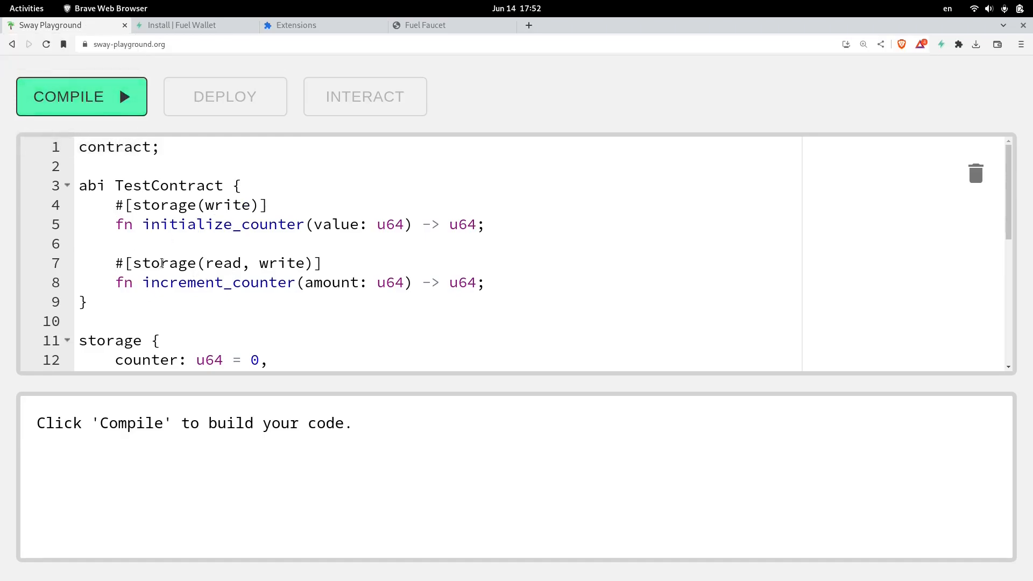
pyautogui.moveTo(381, 101)
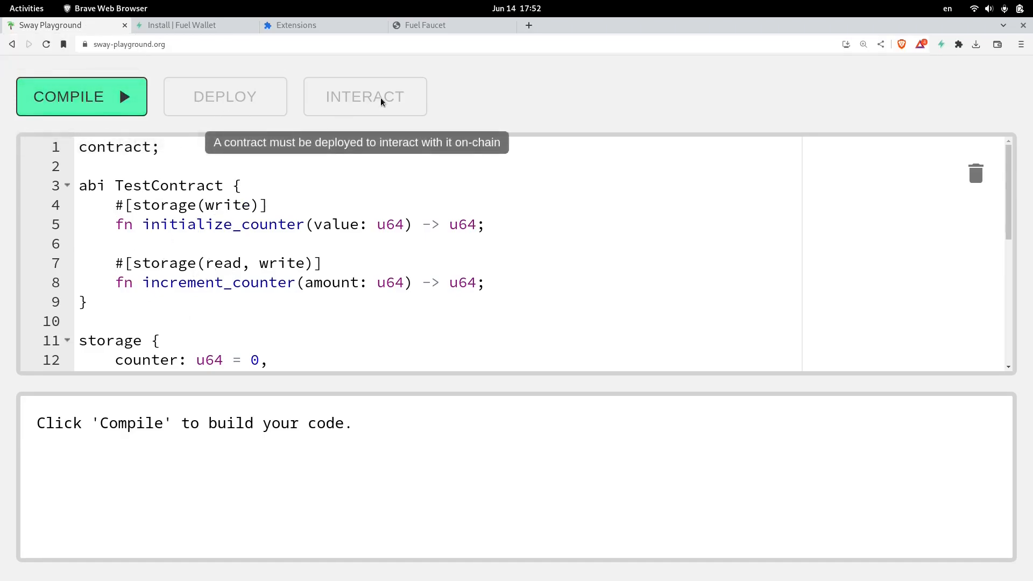
pyautogui.moveTo(99, 116)
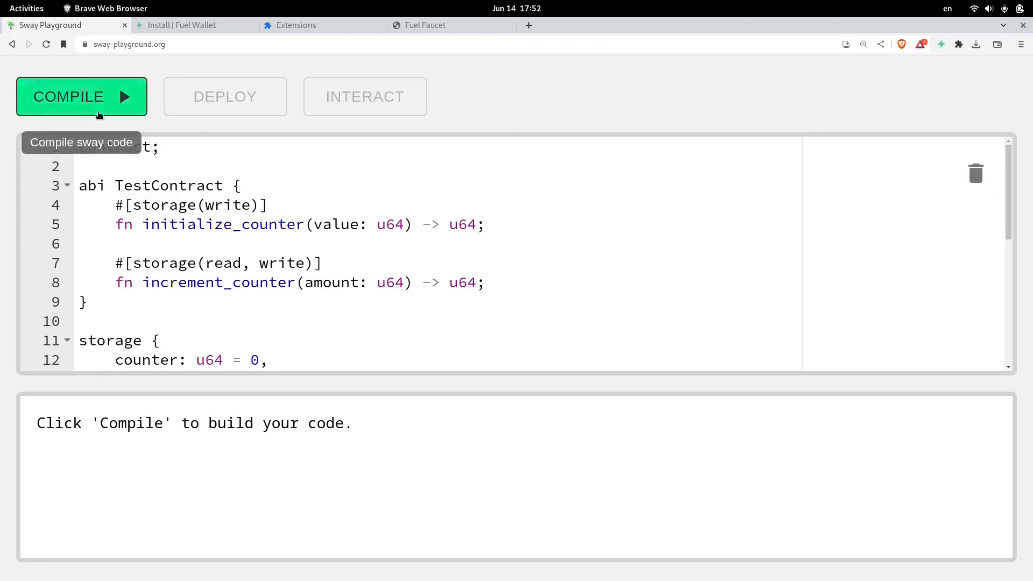
# Compile the counter contract so its ABI output and Deploy option appear
pyautogui.click(82, 97)
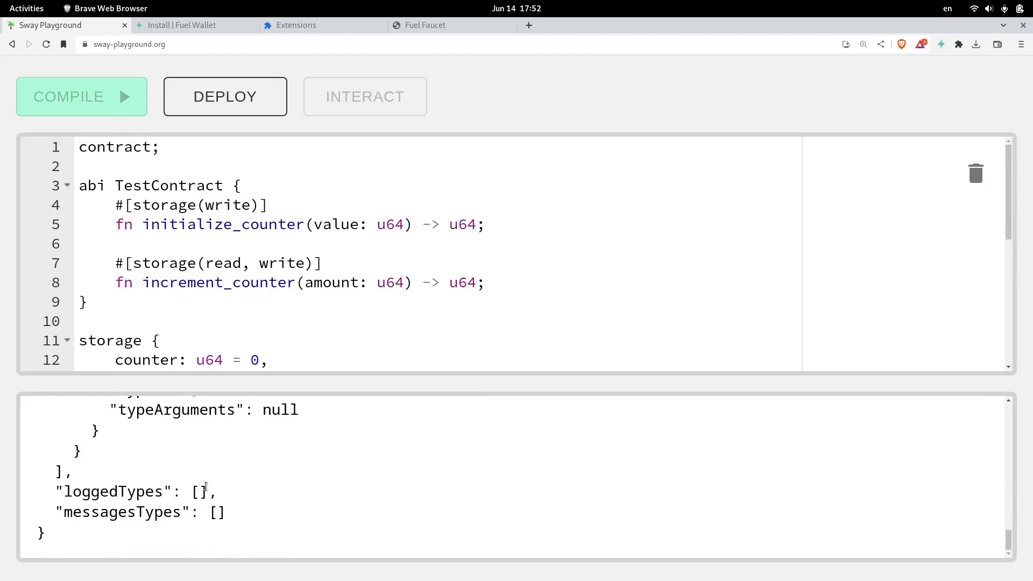
# Deploy the compiled counter contract to the testnet and approve the wallet transaction
pyautogui.click(207, 301)
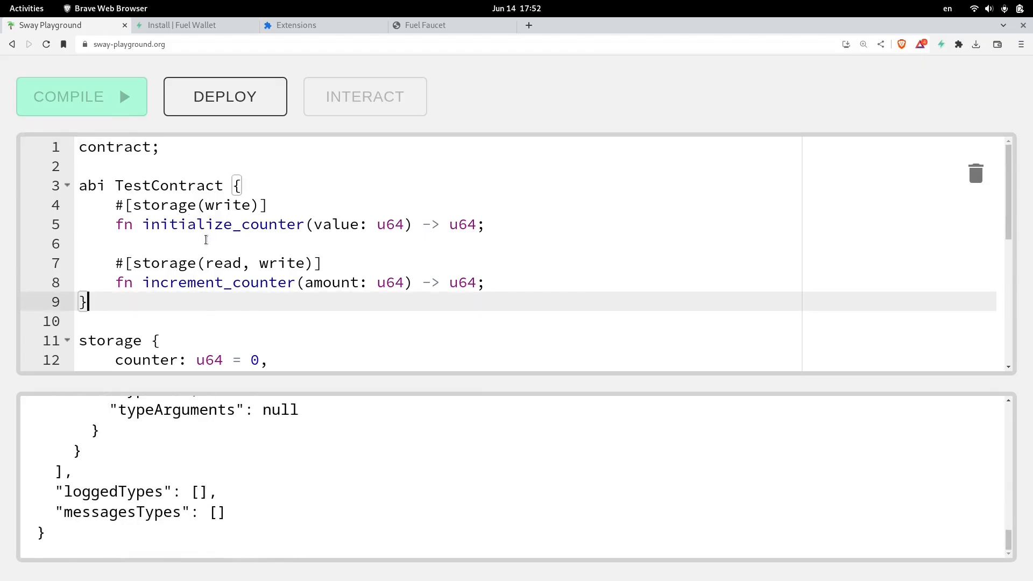
pyautogui.click(213, 97)
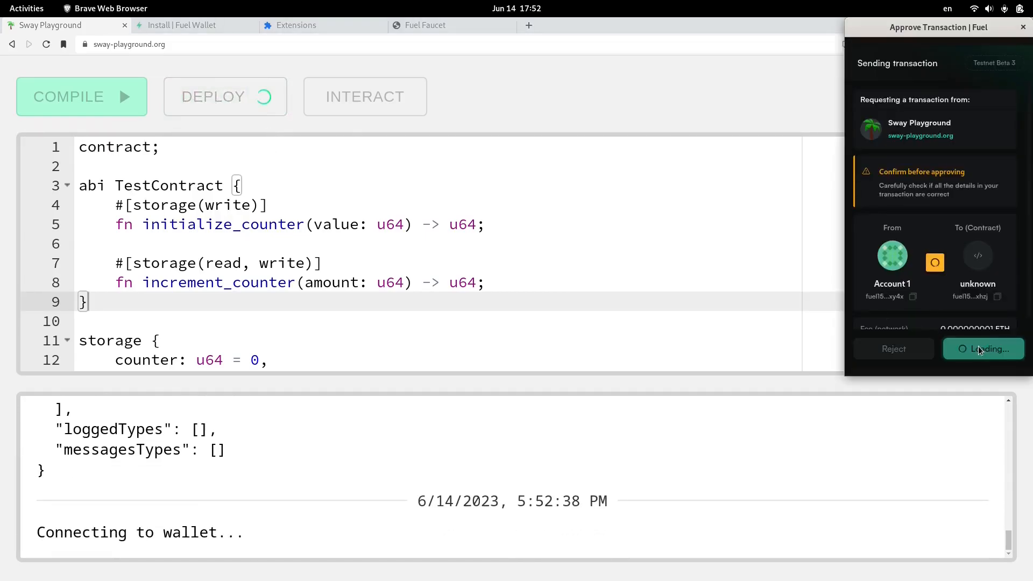
pyautogui.click(983, 349)
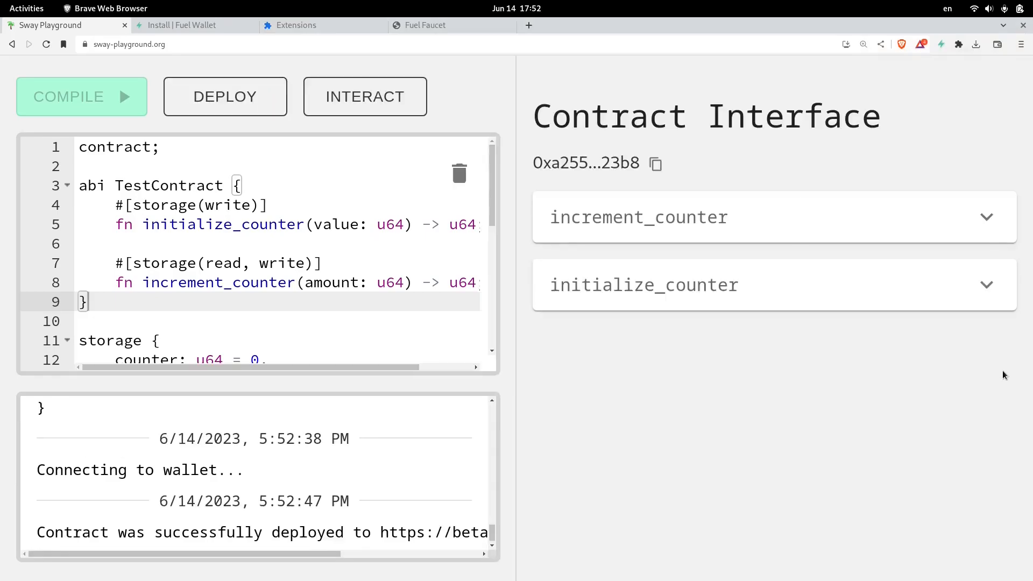
pyautogui.moveTo(607, 386)
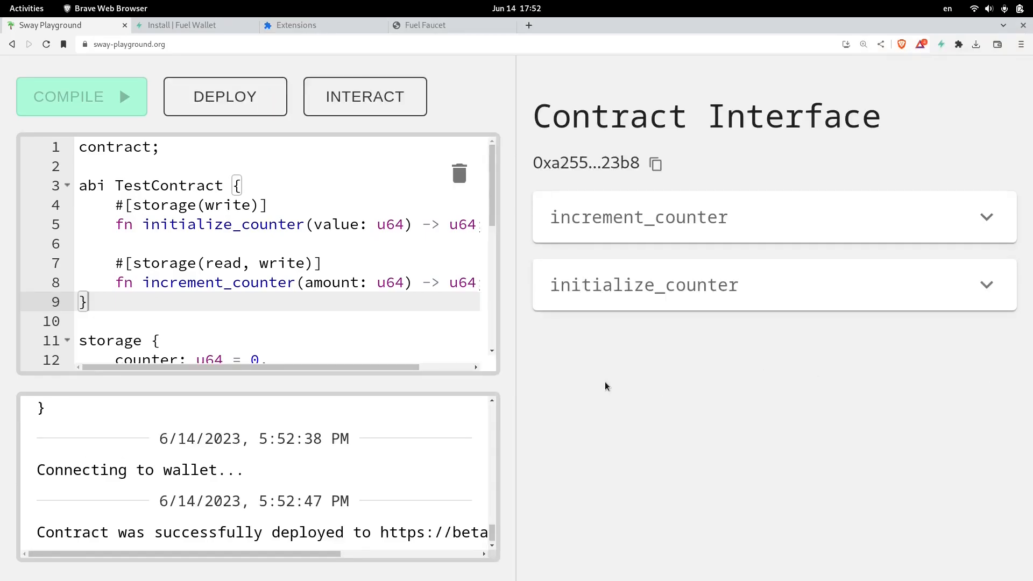
pyautogui.moveTo(599, 185)
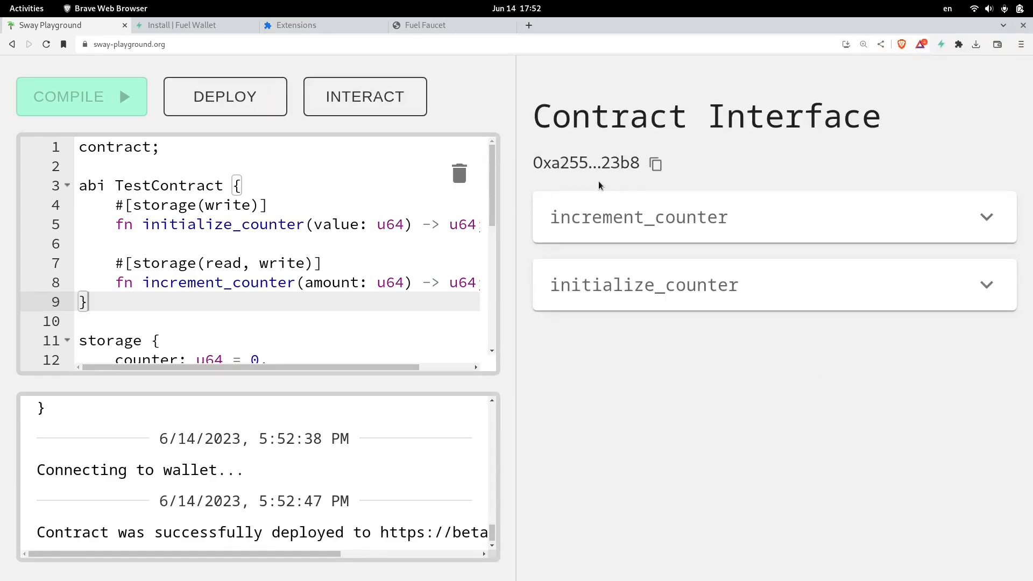
pyautogui.moveTo(617, 196)
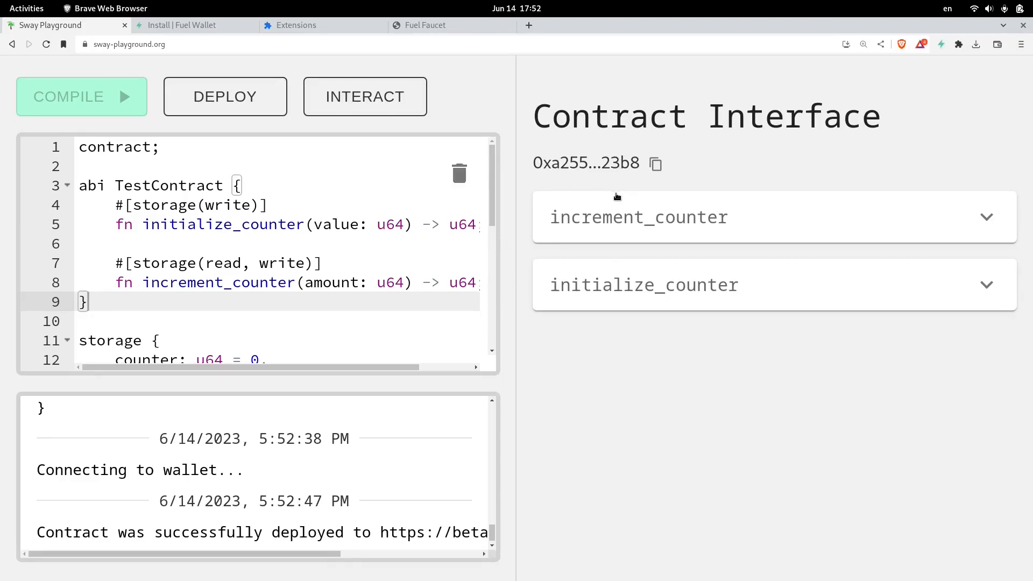
pyautogui.moveTo(577, 172)
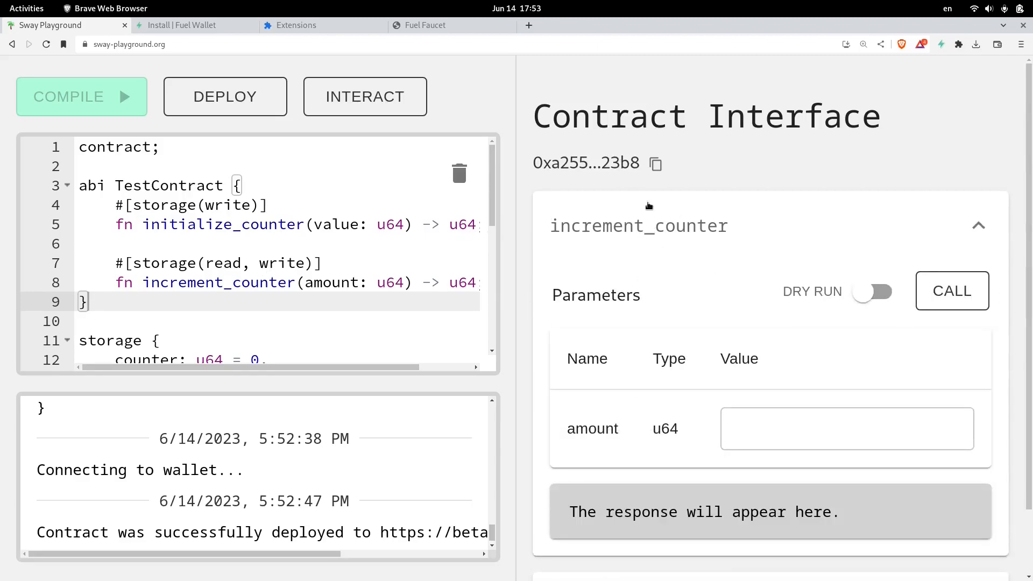
pyautogui.scroll(-3)
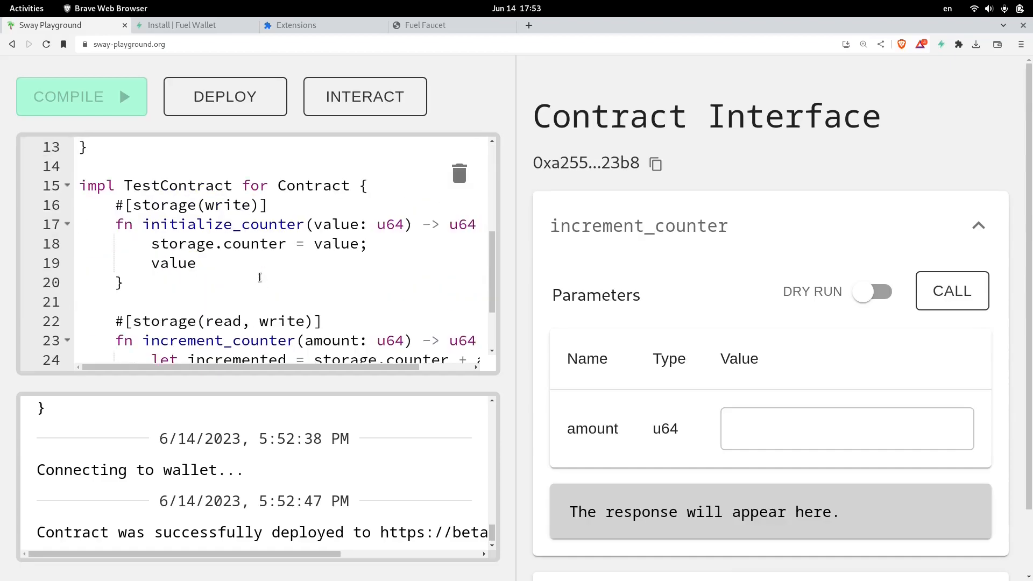
pyautogui.scroll(-3)
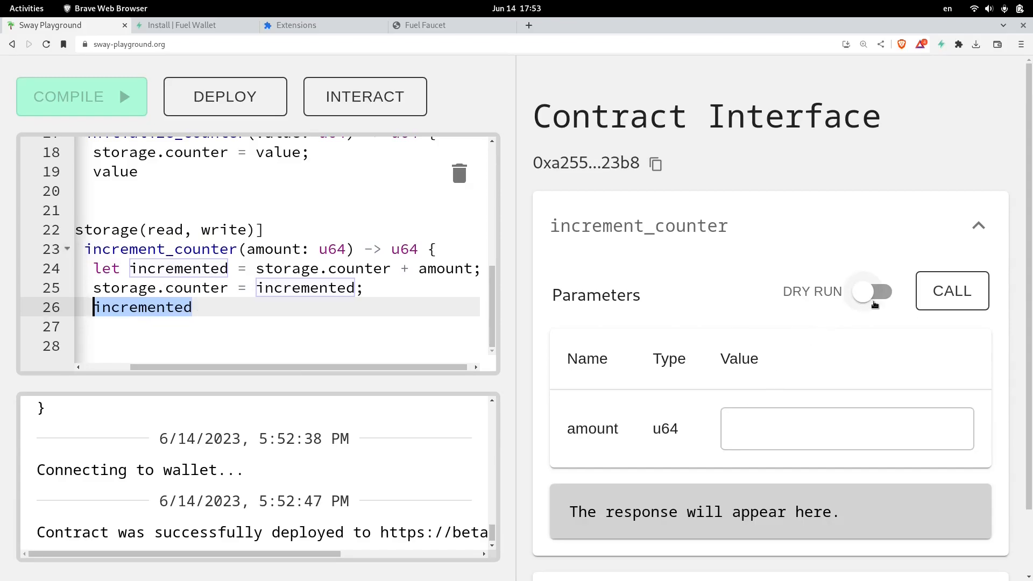
# Dry-run increment_counter with amount 123 and select the returned 0x7b value
pyautogui.click(846, 429)
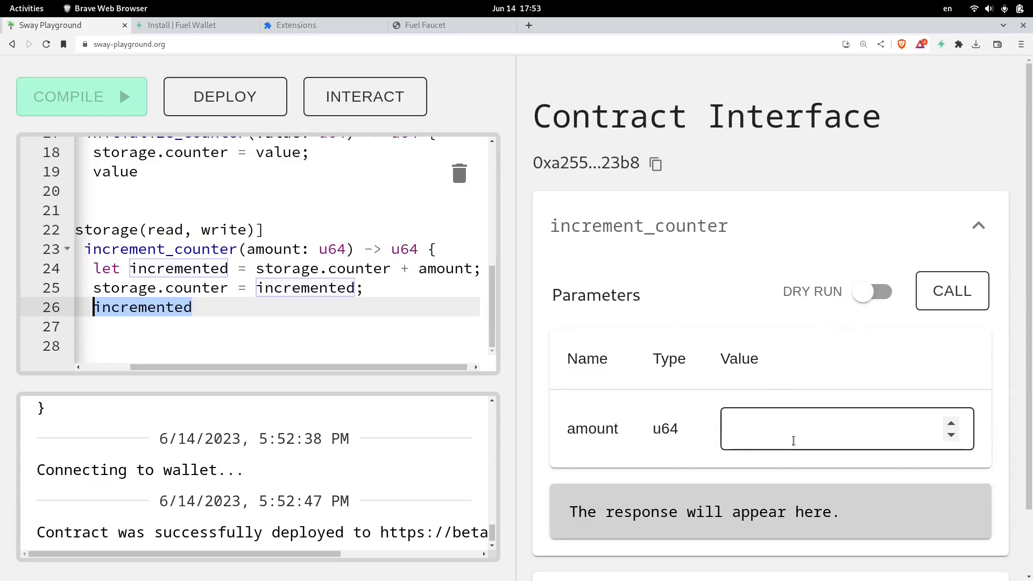
pyautogui.click(835, 428)
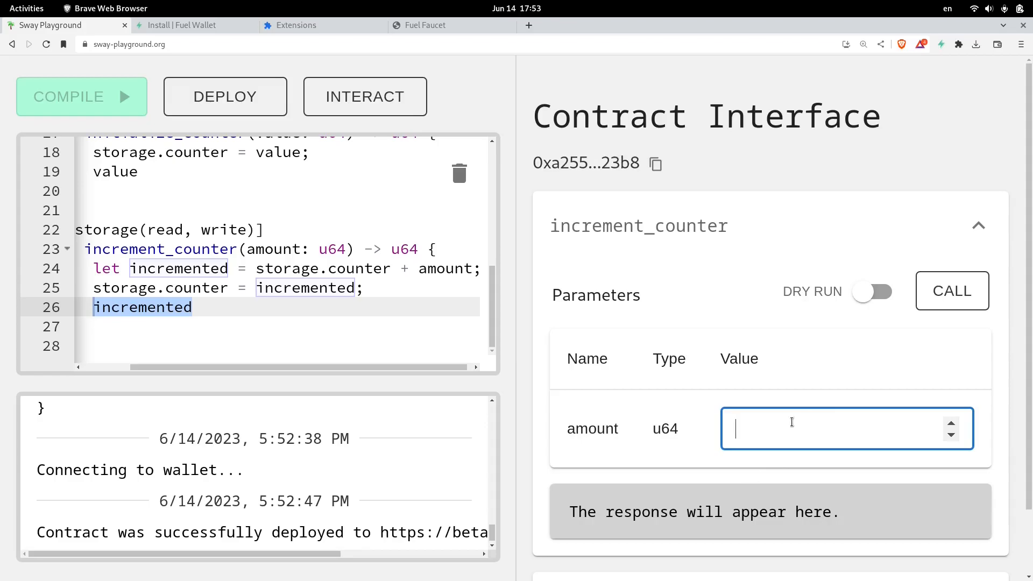
pyautogui.write('123')
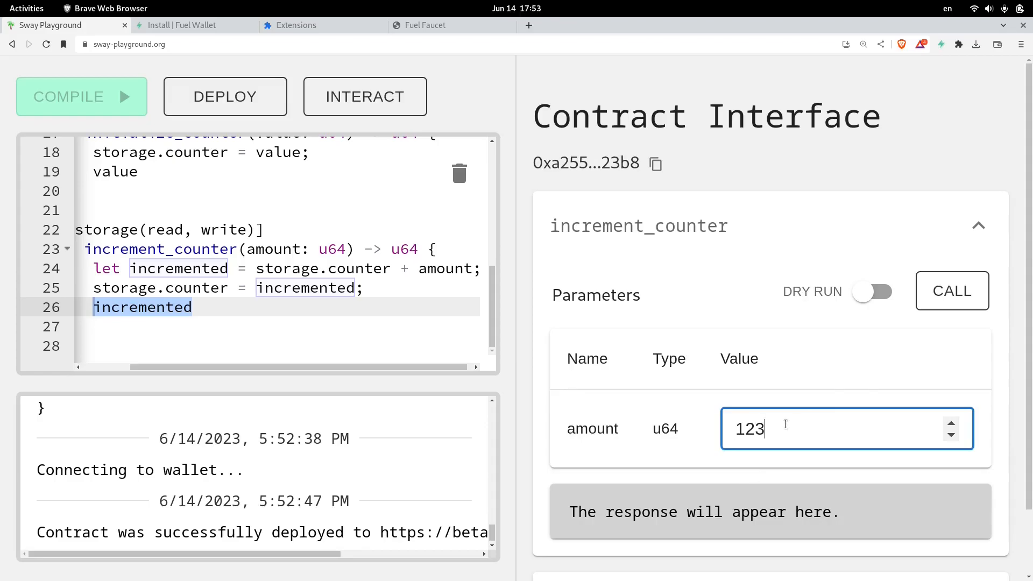
pyautogui.click(952, 291)
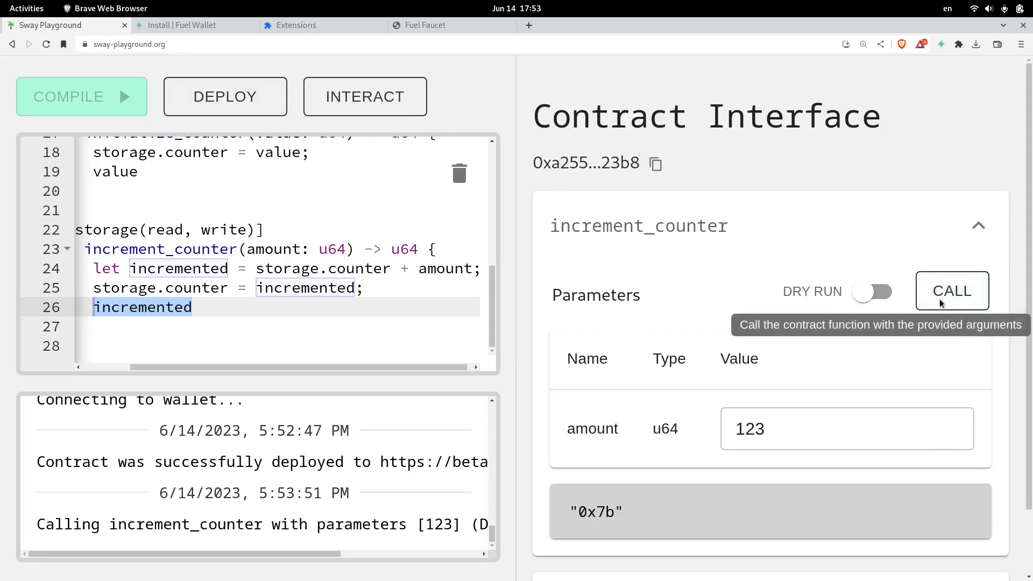
pyautogui.moveTo(611, 520)
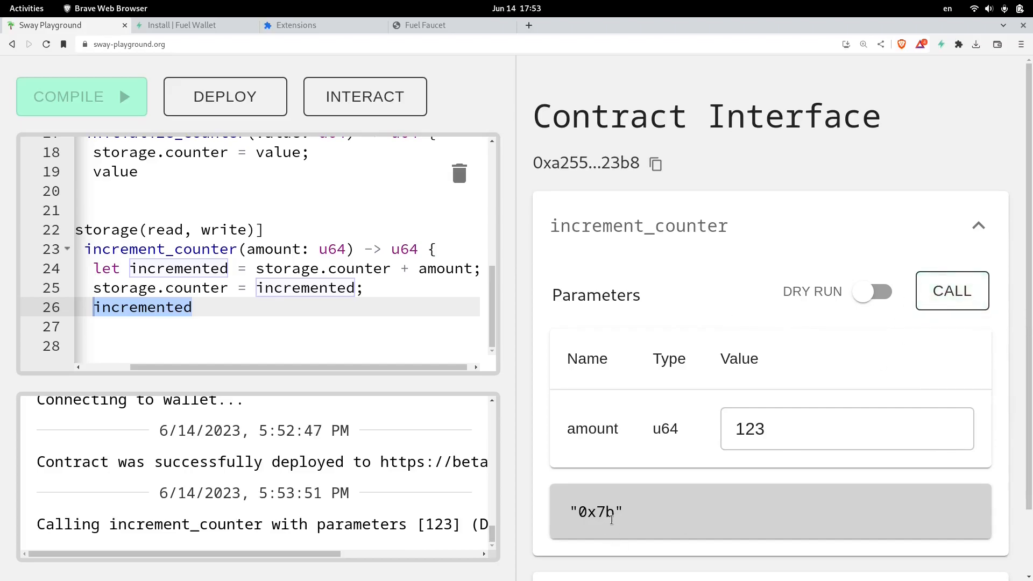
pyautogui.doubleClick(596, 512)
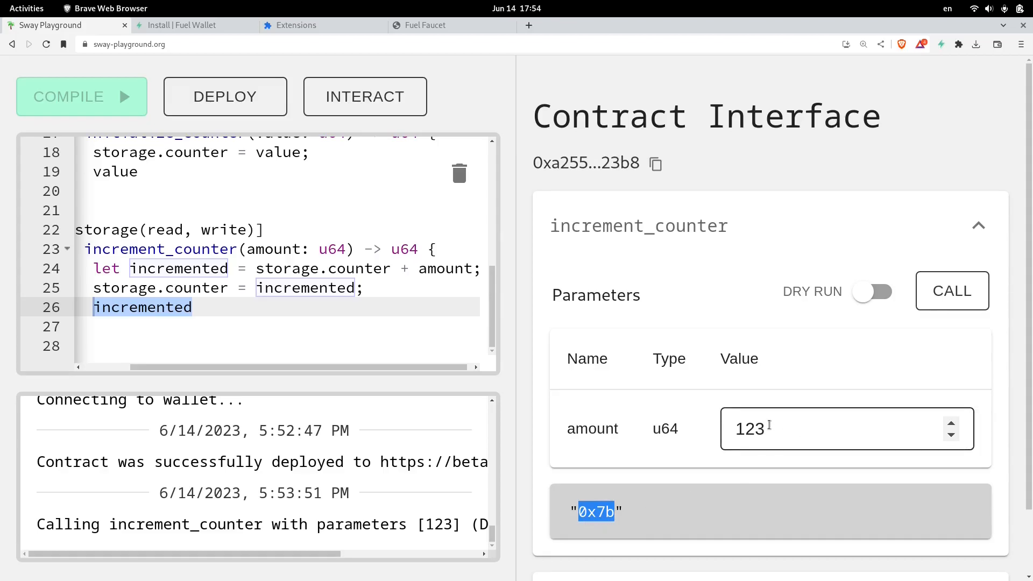
pyautogui.moveTo(783, 441)
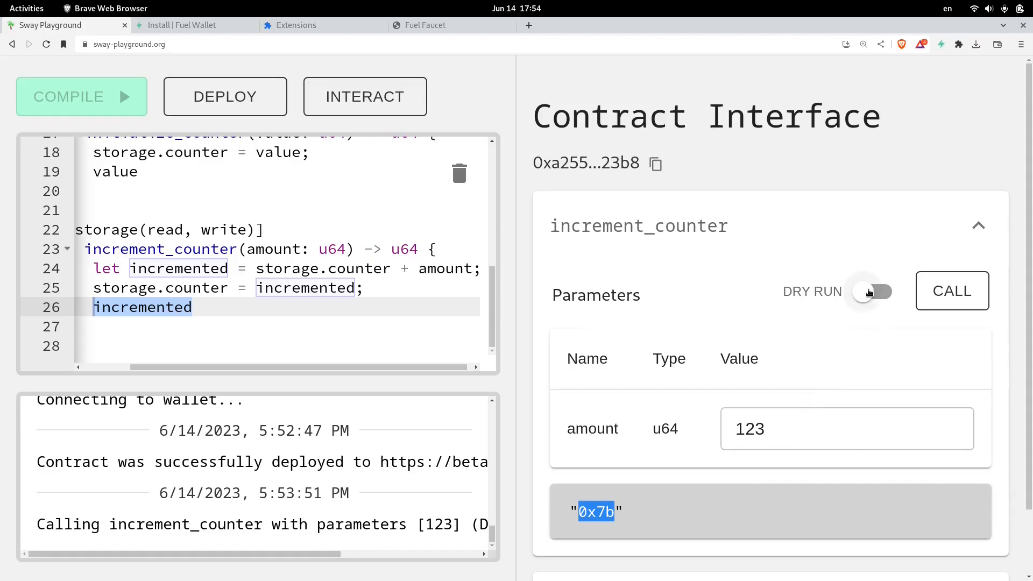
# Send increment_counter with 123 as a LIVE transaction, approving it in Fuel Wallet to get 0x7b
pyautogui.click(874, 291)
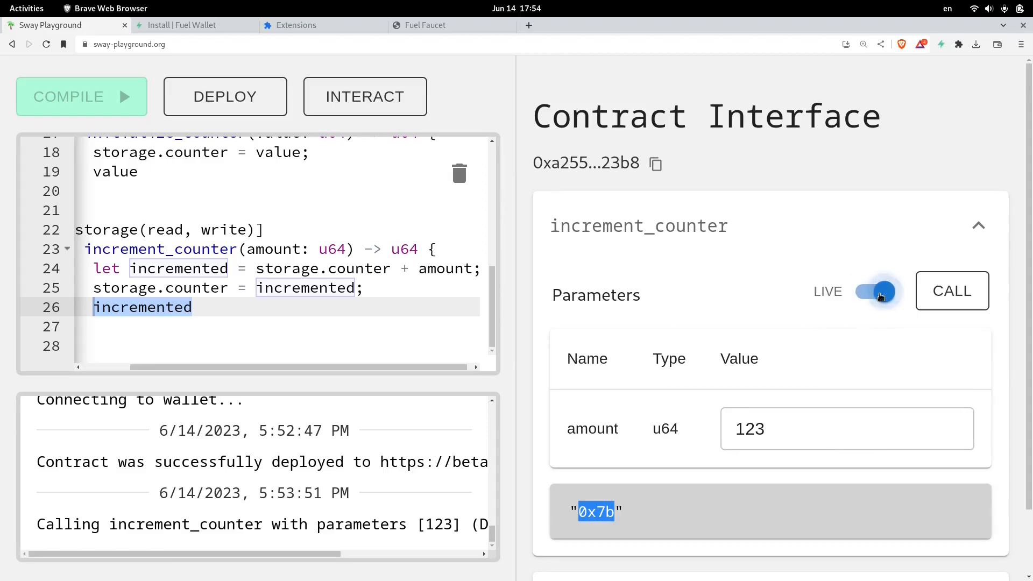
pyautogui.moveTo(830, 303)
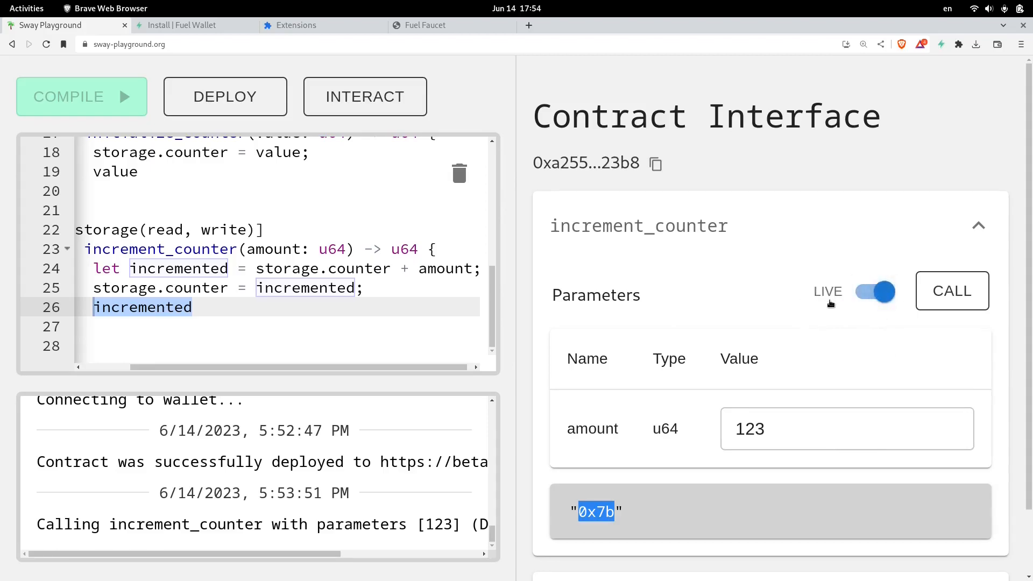
pyautogui.moveTo(952, 299)
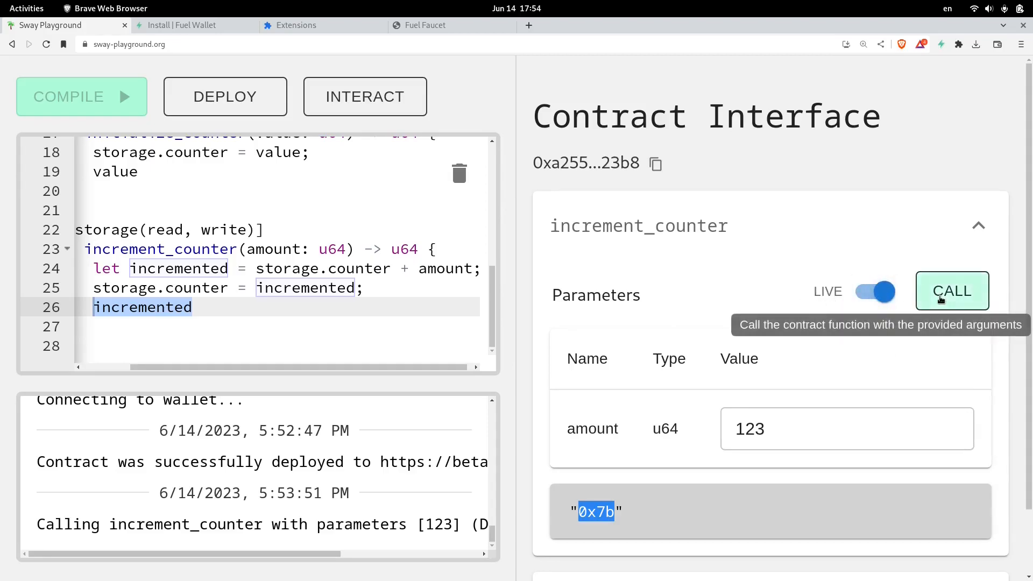
pyautogui.click(952, 291)
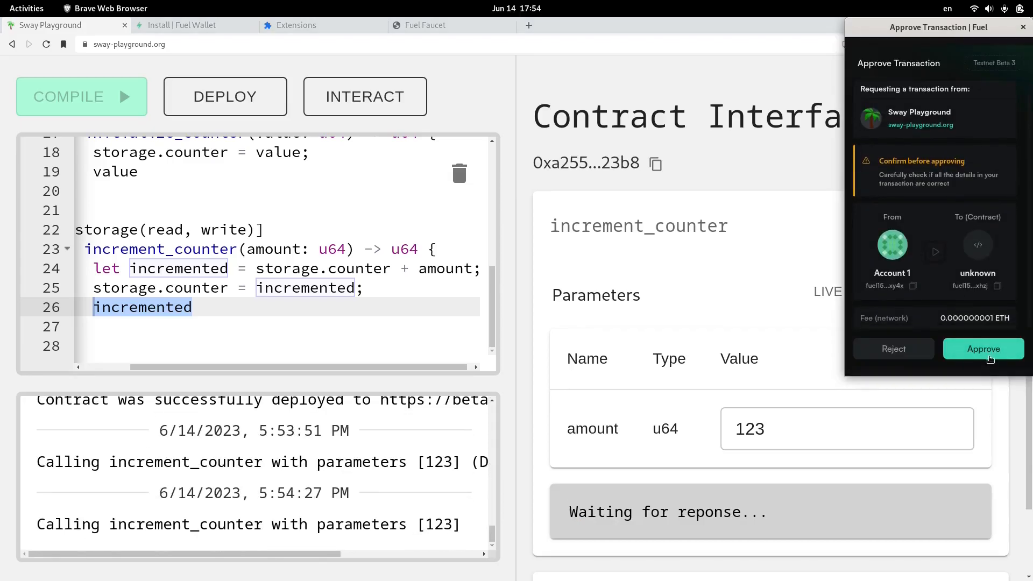
pyautogui.click(984, 349)
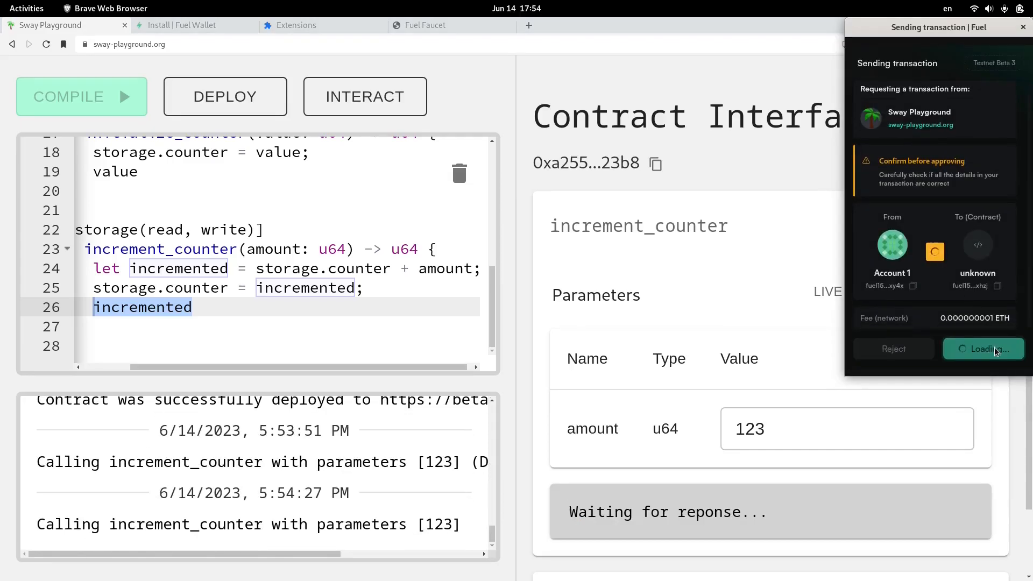
pyautogui.click(984, 349)
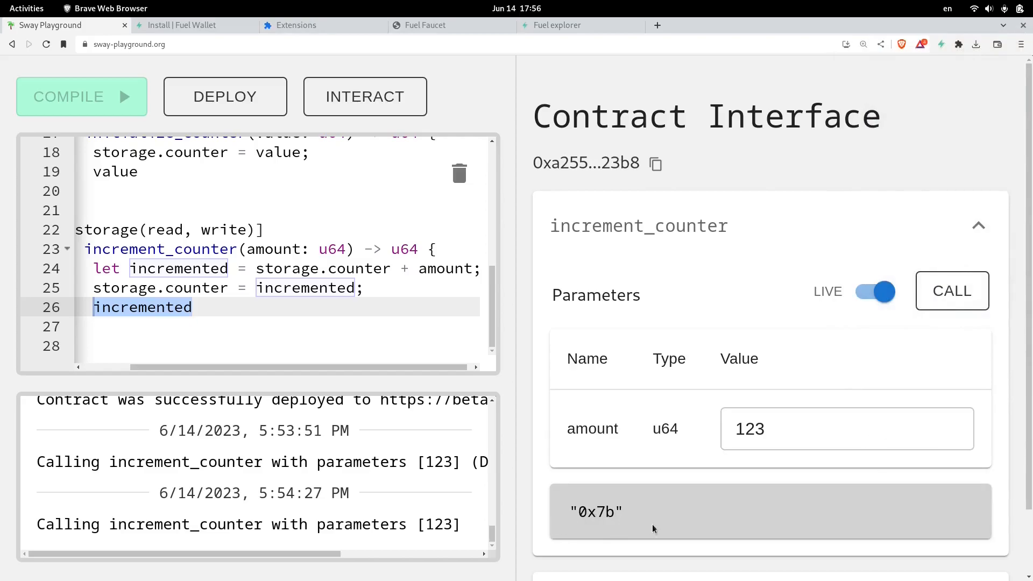
pyautogui.moveTo(672, 529)
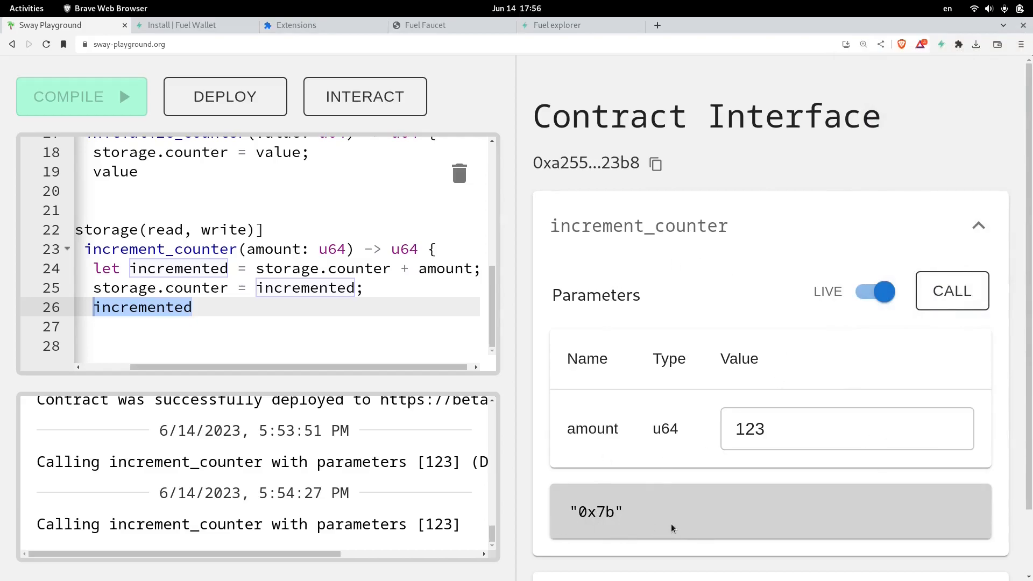
pyautogui.moveTo(884, 91)
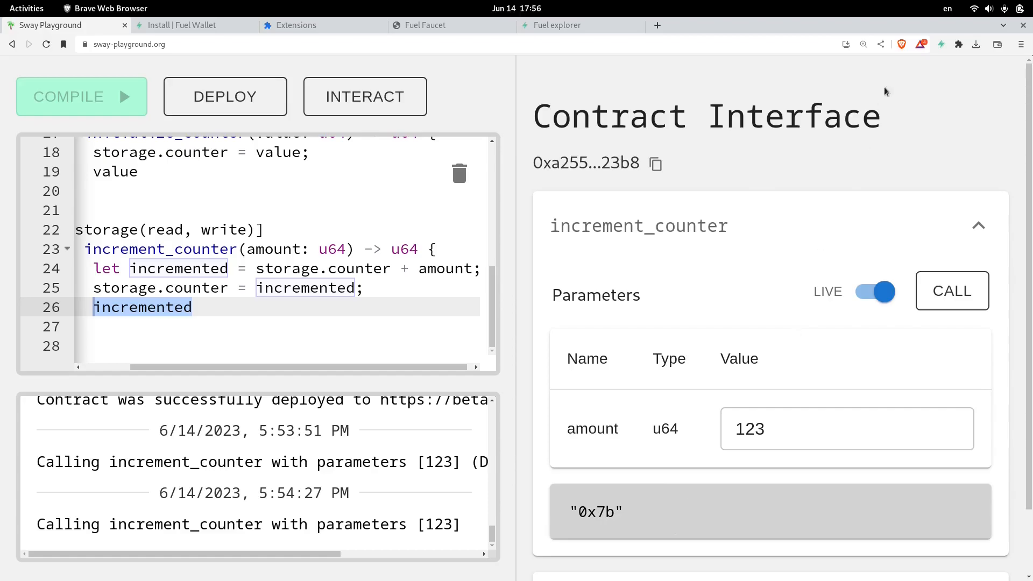
pyautogui.click(941, 44)
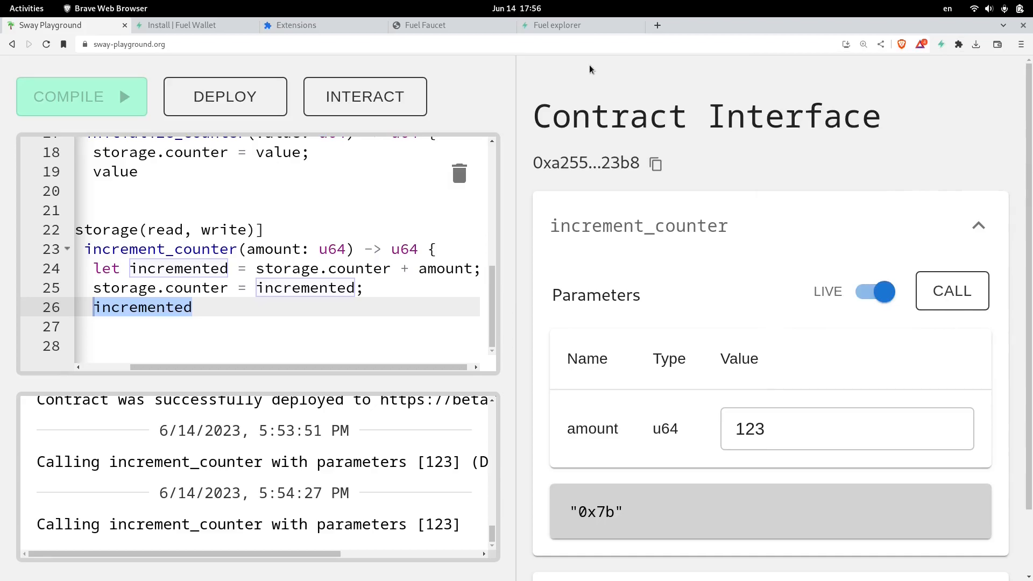
# Search the explorer for fuel156uyf…34xy4x and highlight the newest Script transaction from 1 min 18 sec ago
pyautogui.click(558, 25)
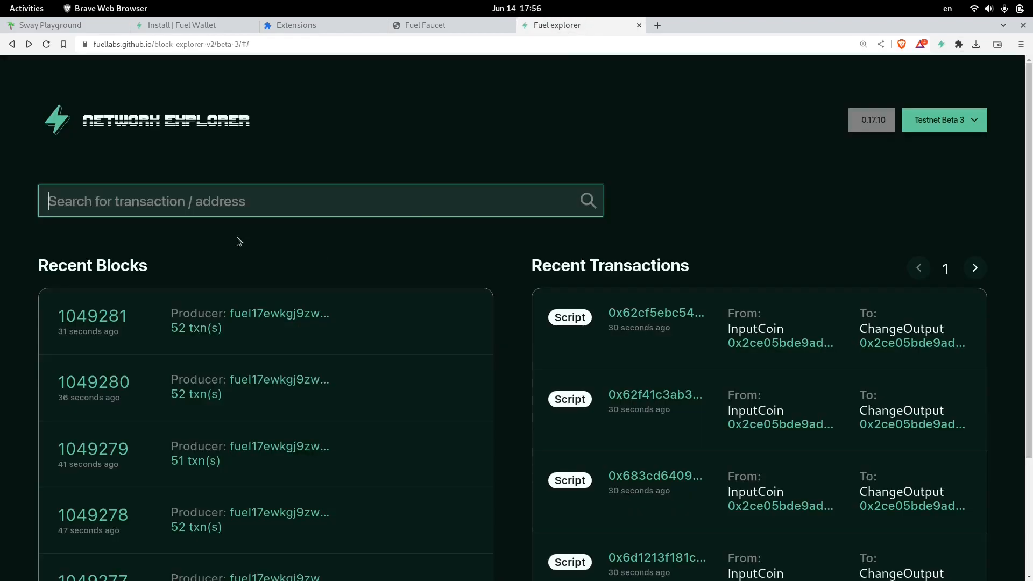
pyautogui.write('fuel156uyf0hn63k2svsm9n9vl6pjjr9v9lxmwy26v0cpp8tja73eplts34xy4x')
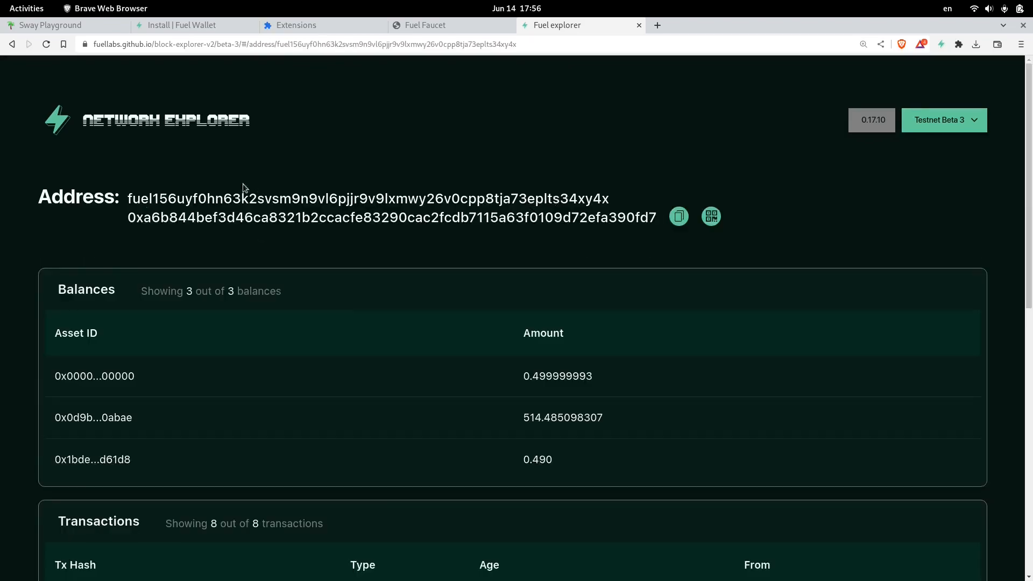
pyautogui.moveTo(445, 312)
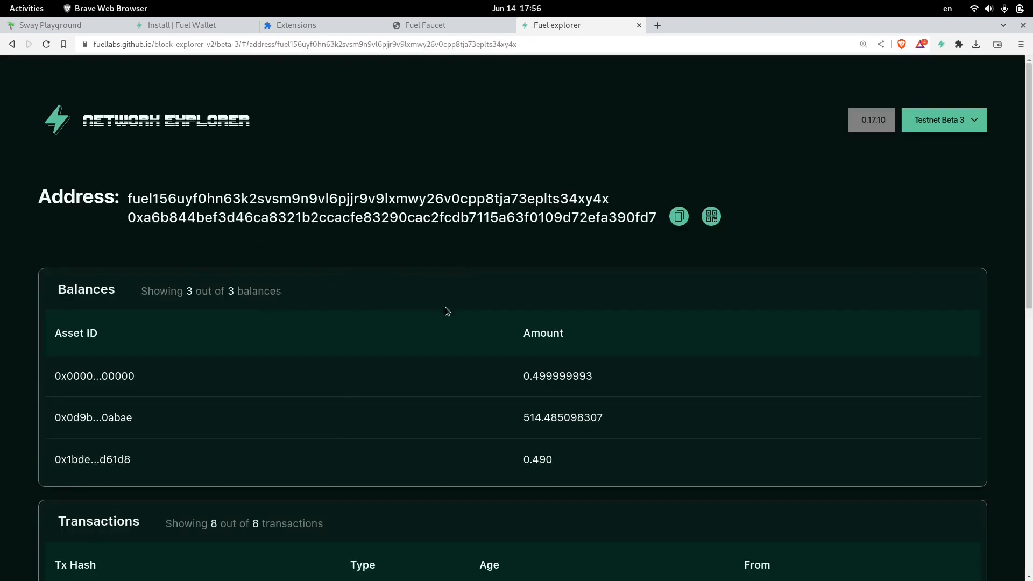
pyautogui.scroll(-3)
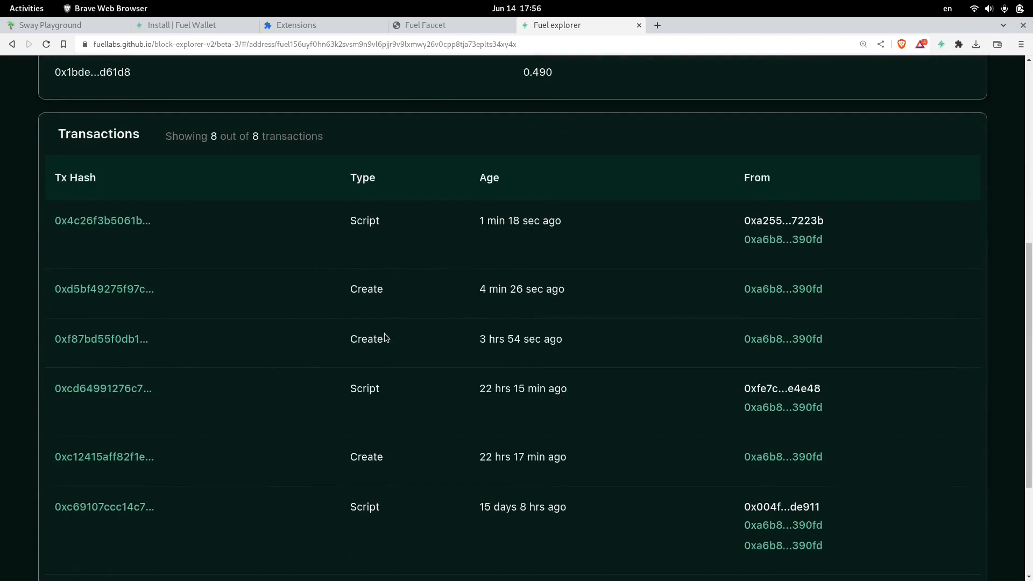
pyautogui.moveTo(478, 248)
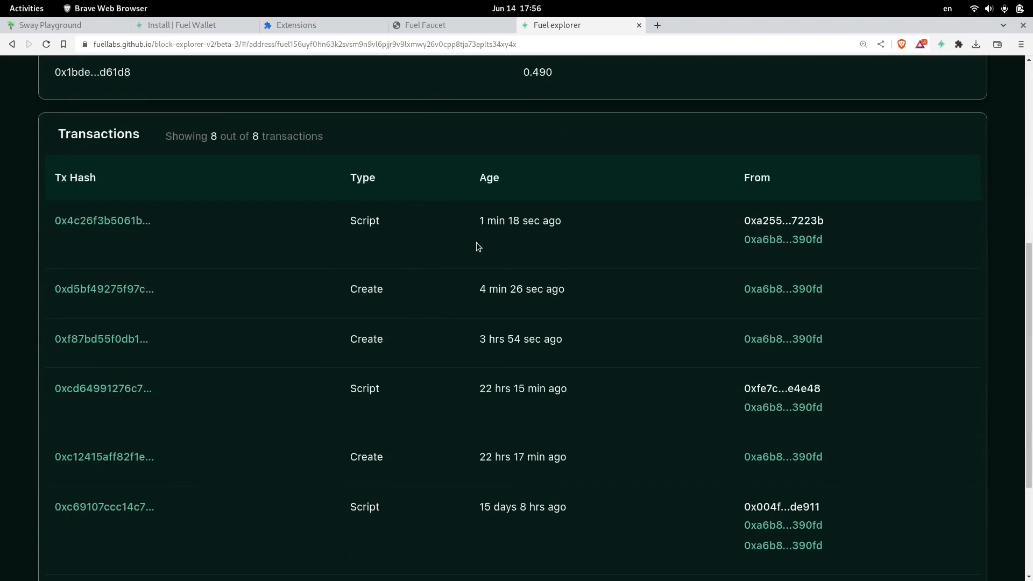
pyautogui.moveTo(574, 239)
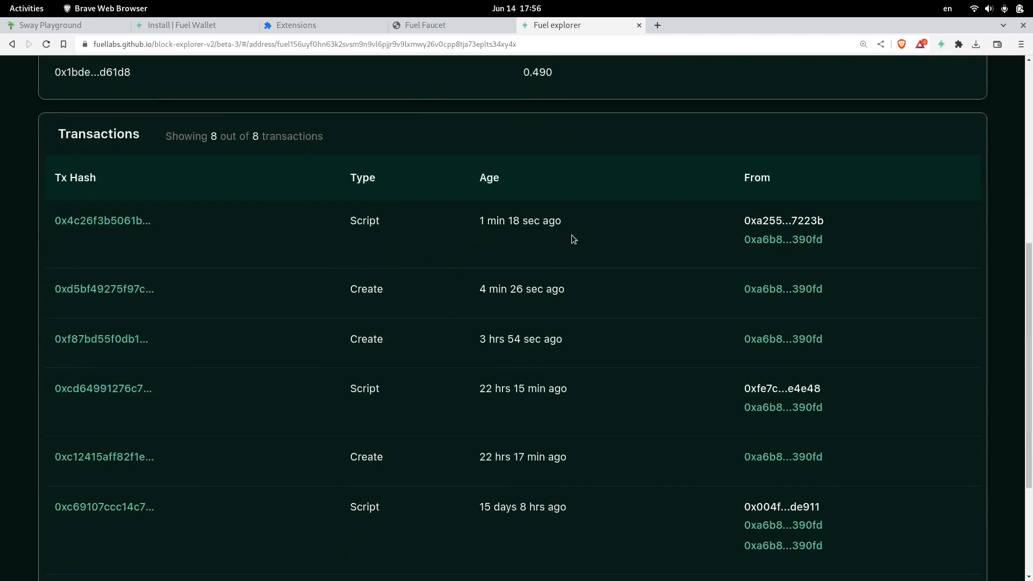
pyautogui.moveTo(350, 221); pyautogui.dragTo(561, 220)
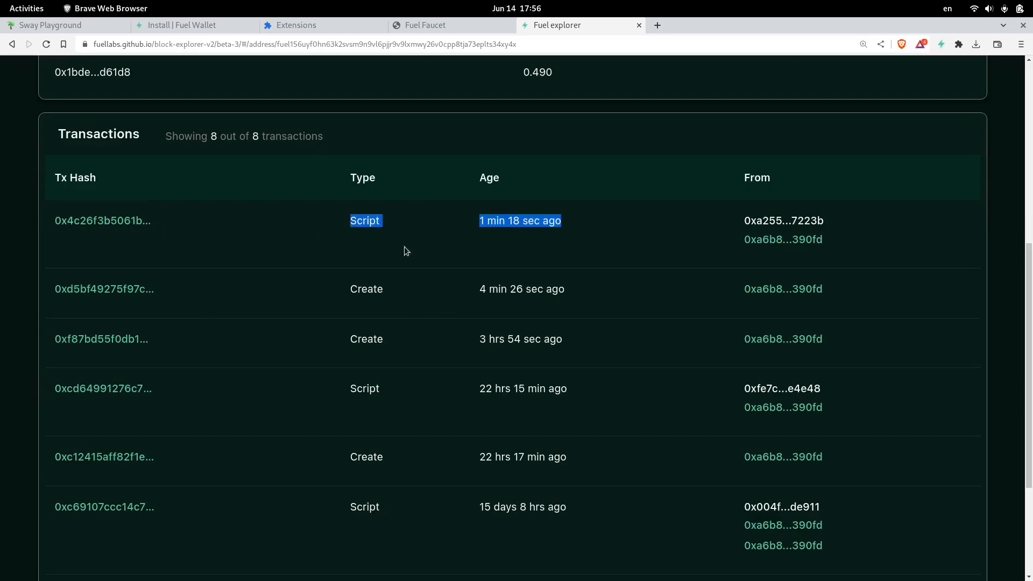
pyautogui.click(49, 25)
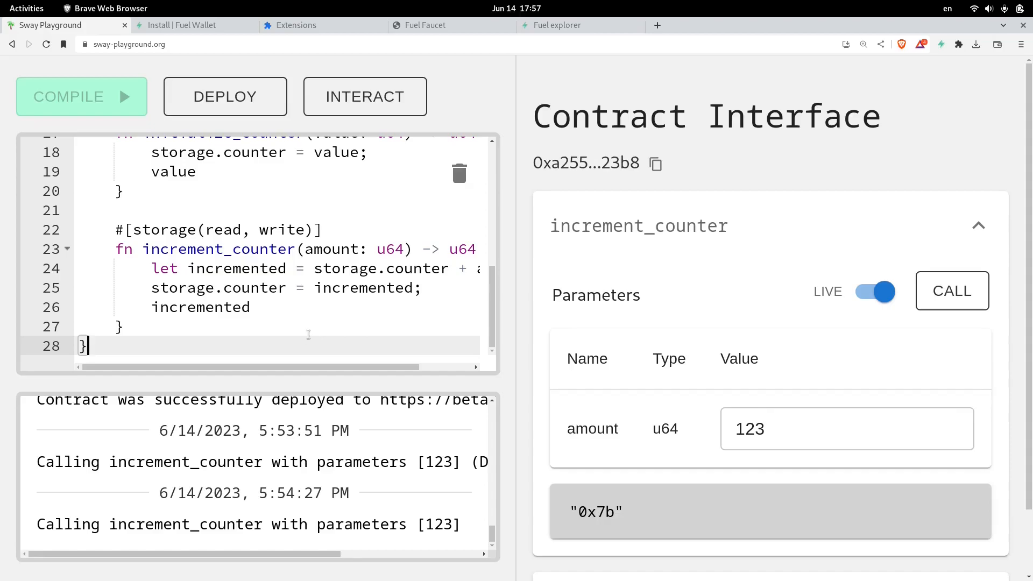
pyautogui.moveTo(321, 334)
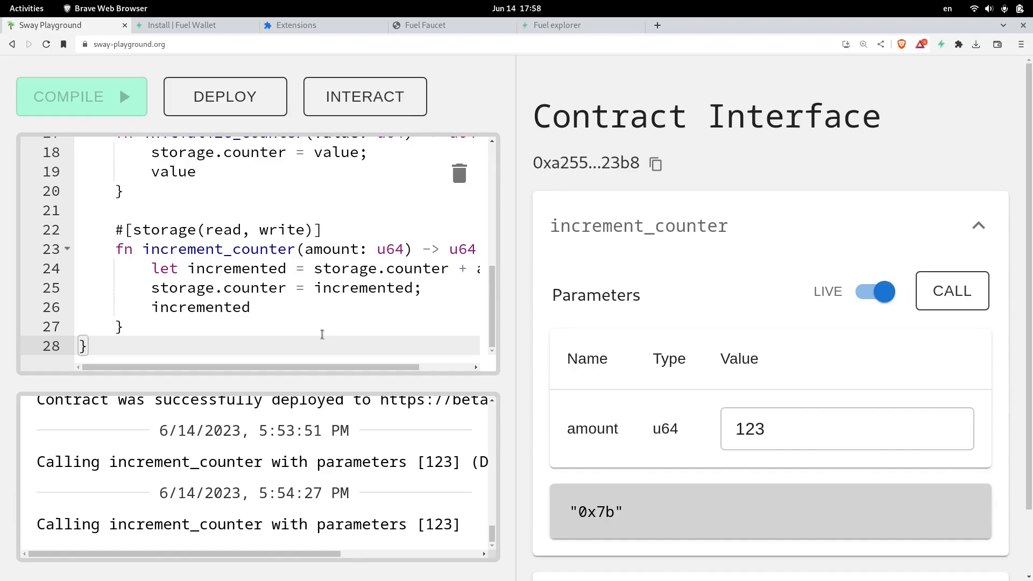
# Refocus the contract code editor beside the live call's 0x7b response
pyautogui.click(83, 346)
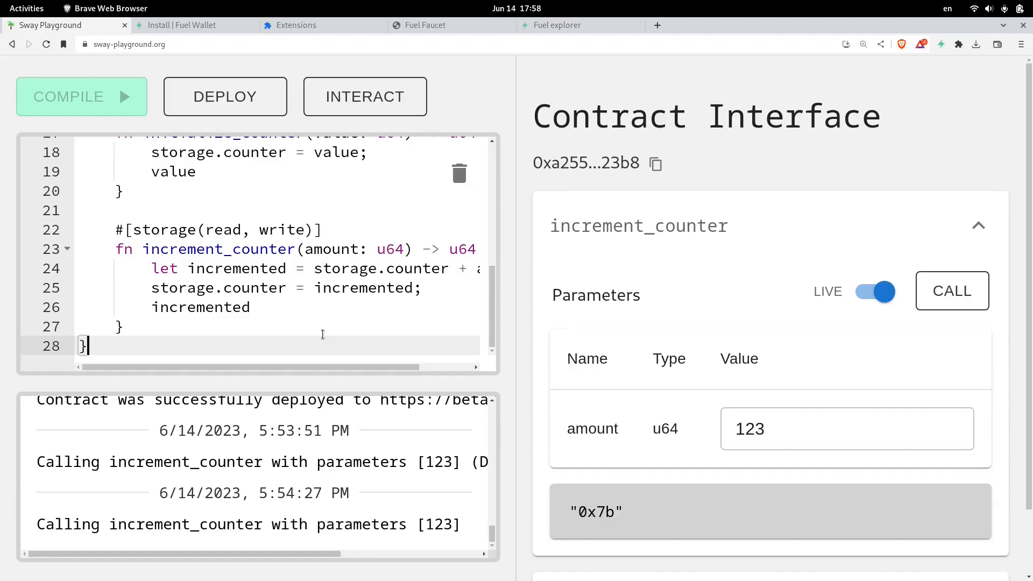